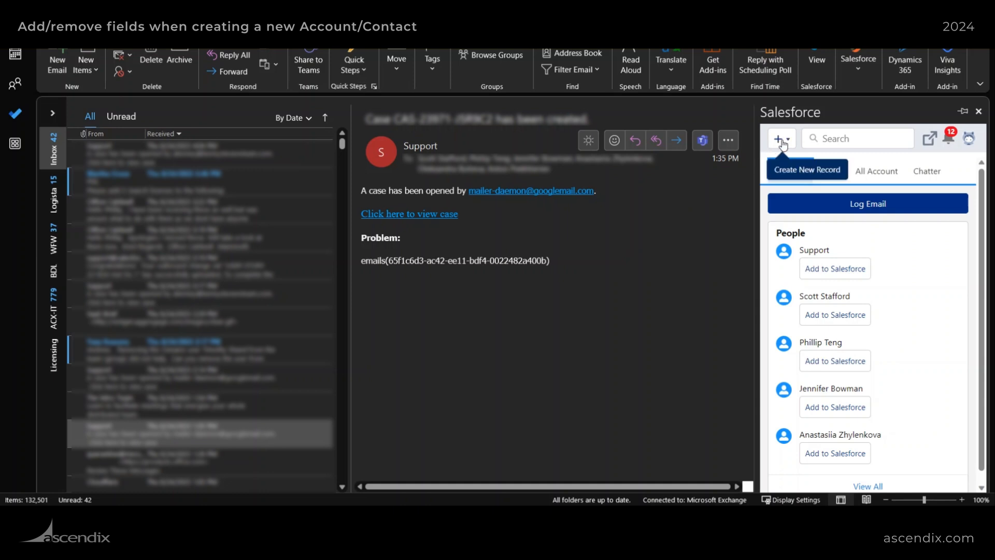
Step: Show the add-in's new-record list, then switch to the Salesforce Home tab and its Setup menu
click(782, 138)
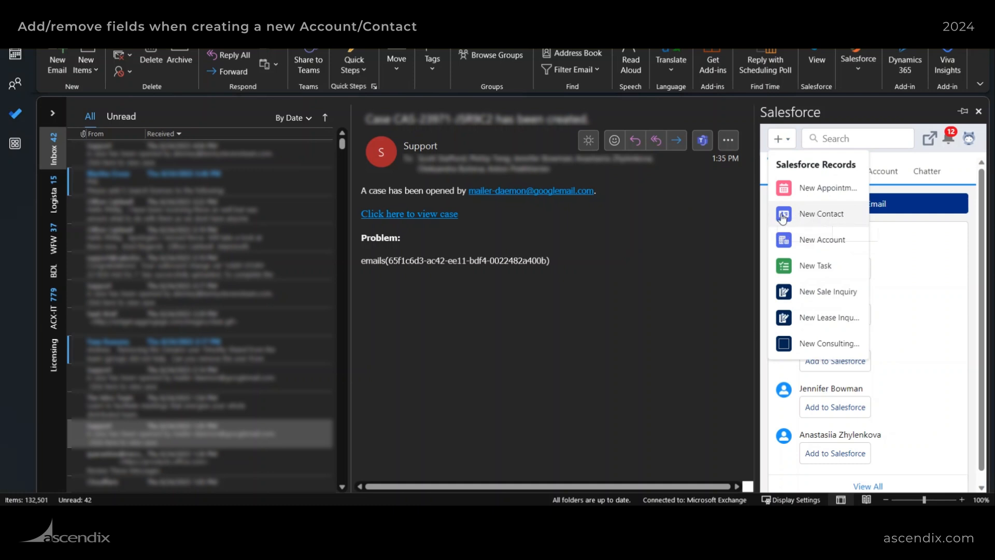
mouse_move(821, 214)
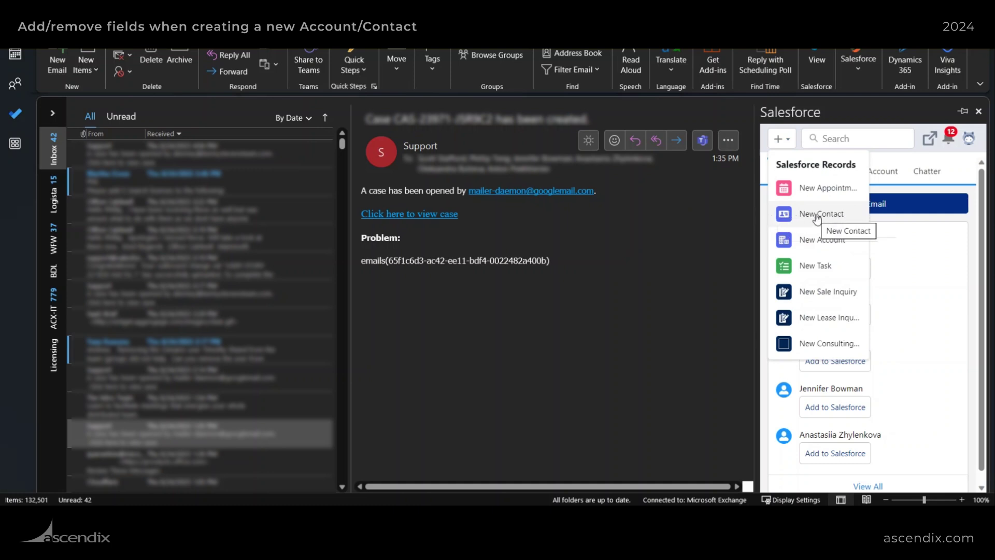
mouse_move(774, 218)
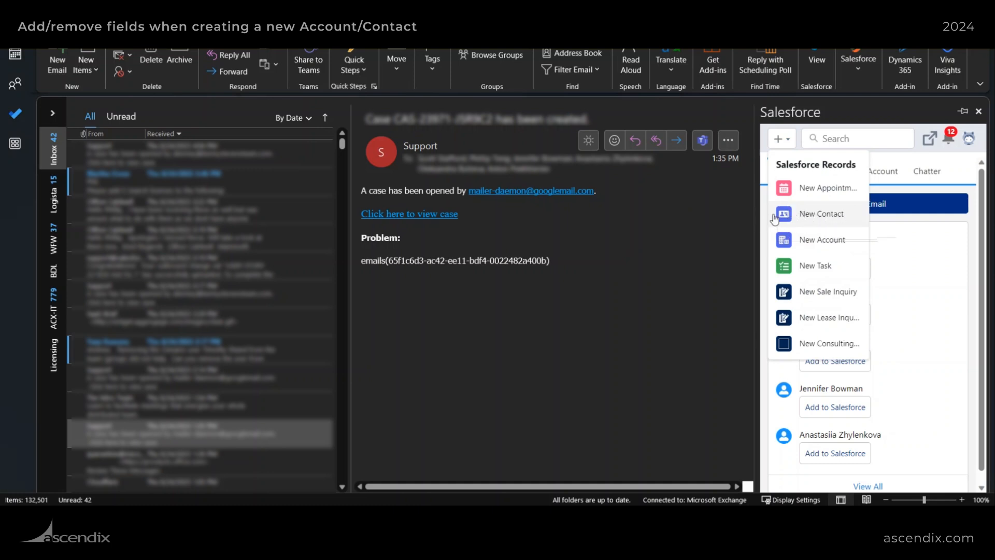
mouse_move(752, 214)
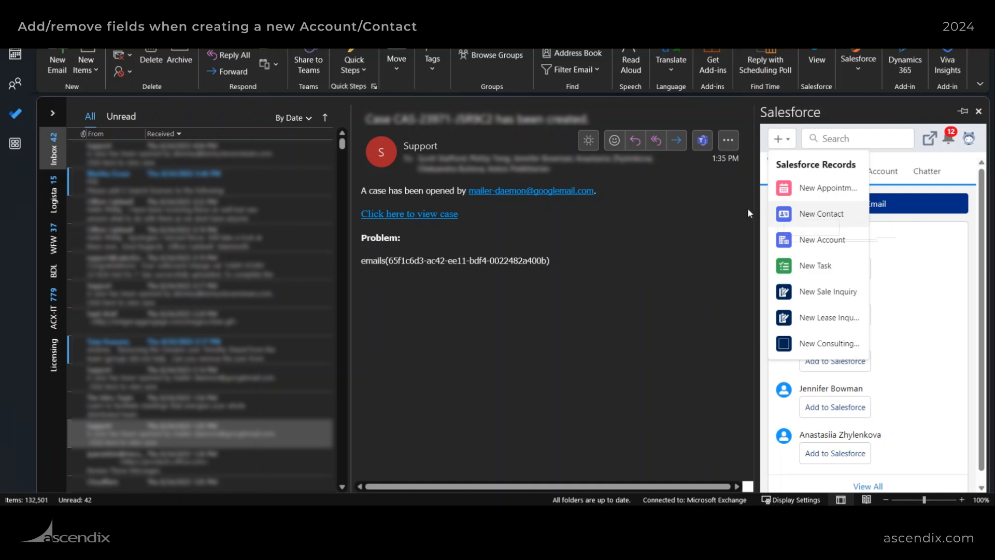
mouse_move(745, 212)
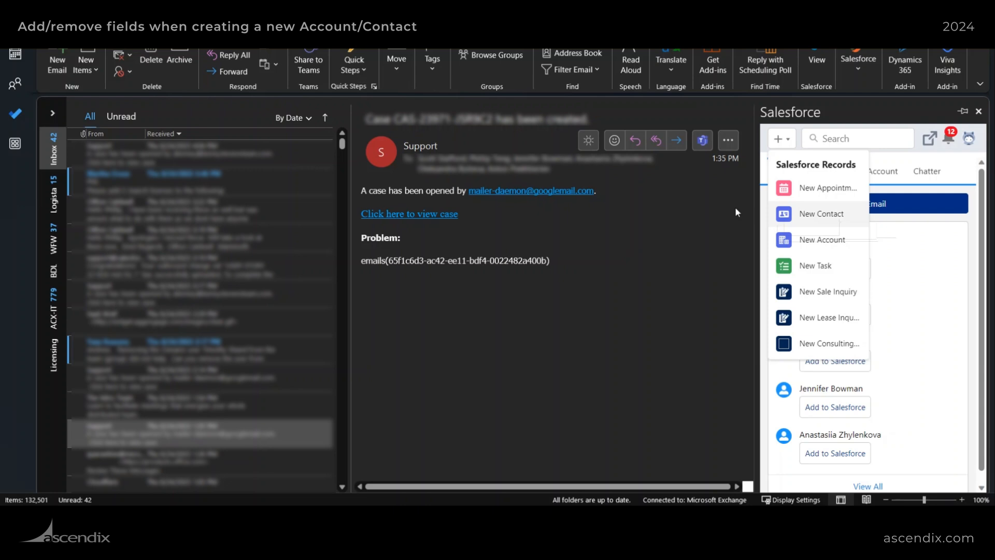
mouse_move(667, 218)
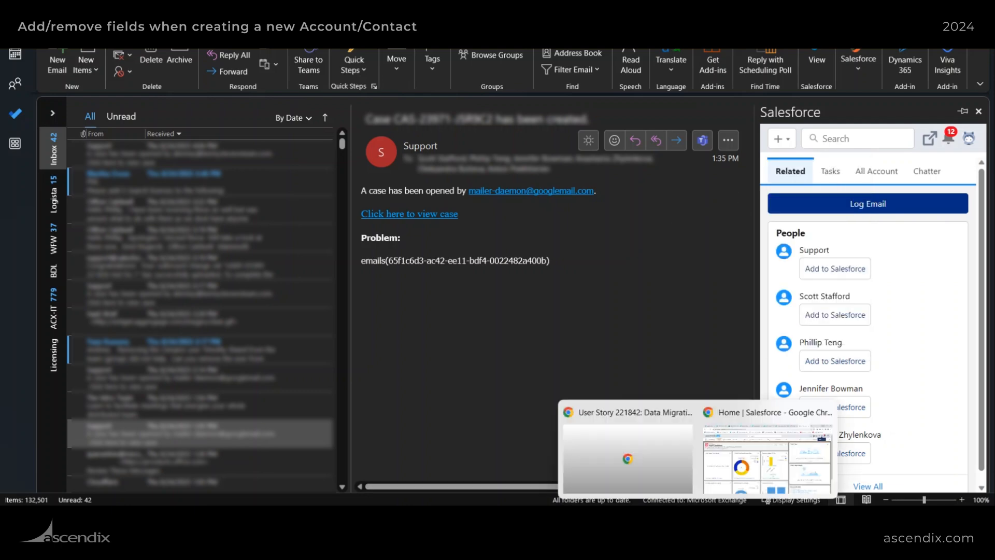
click(765, 457)
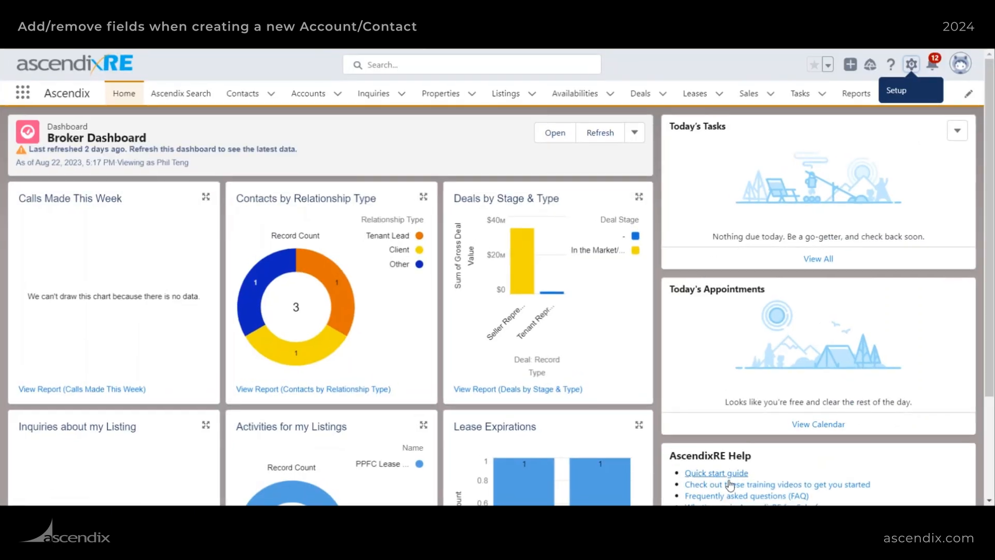
mouse_move(884, 81)
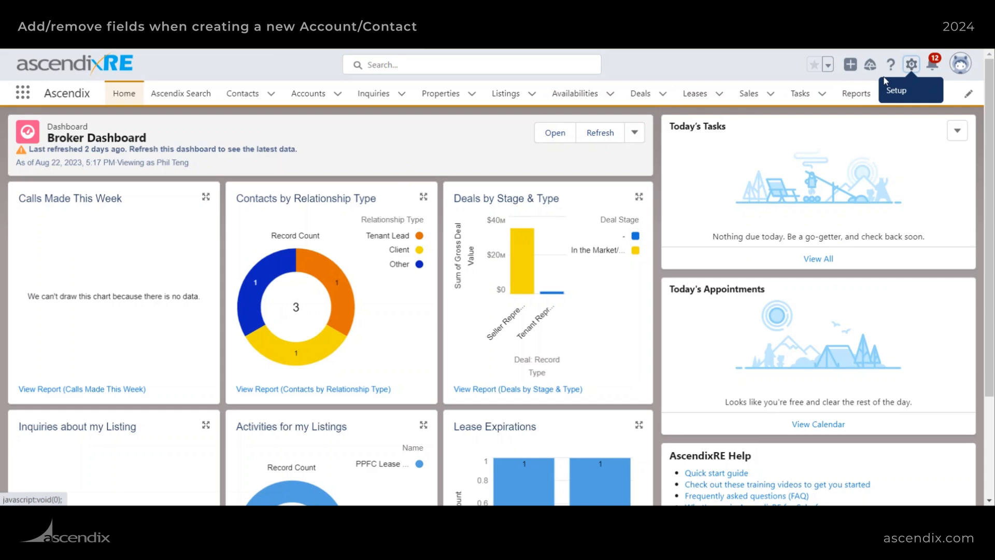
mouse_move(911, 73)
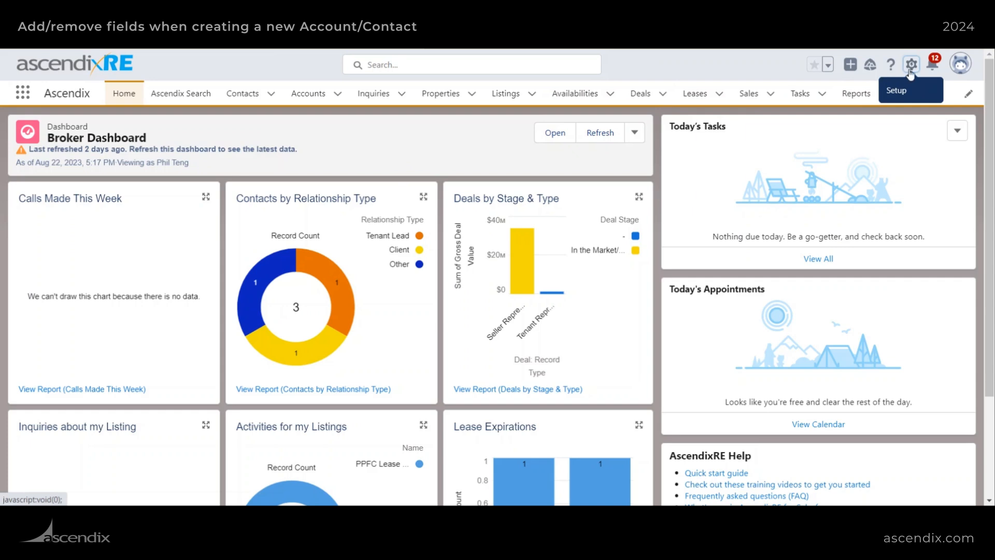
mouse_move(890, 64)
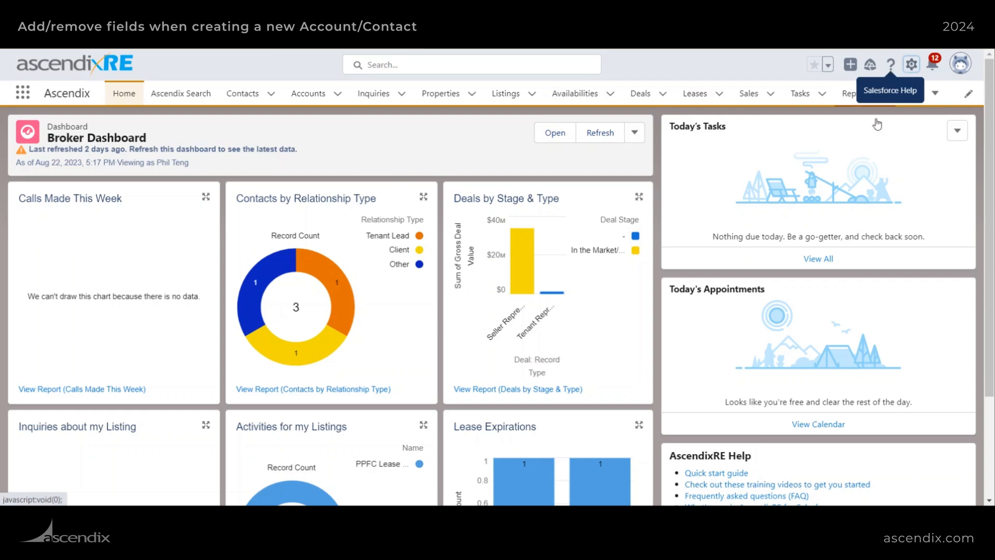
click(910, 64)
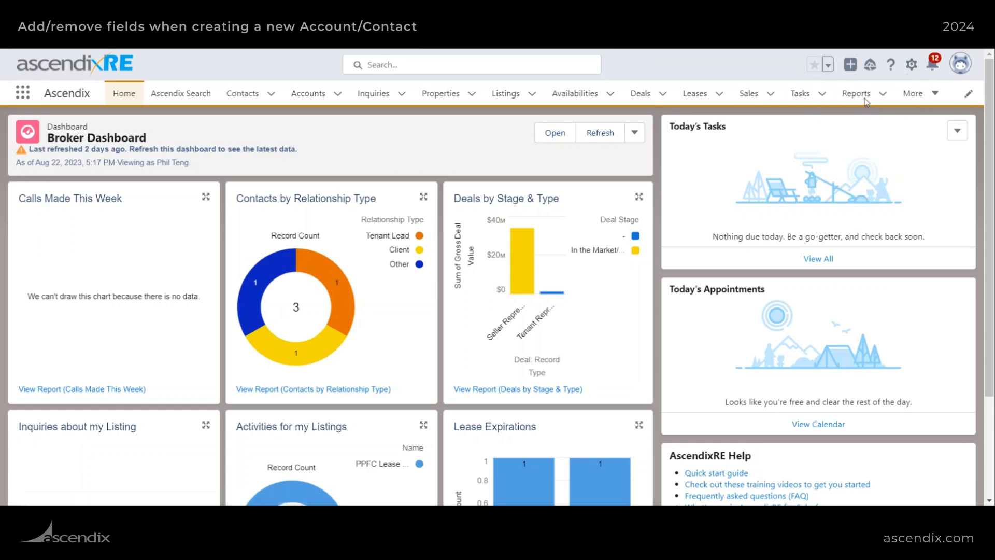
Step: Search Setup for 'global' and list the Global Actions down to New Contact
click(911, 64)
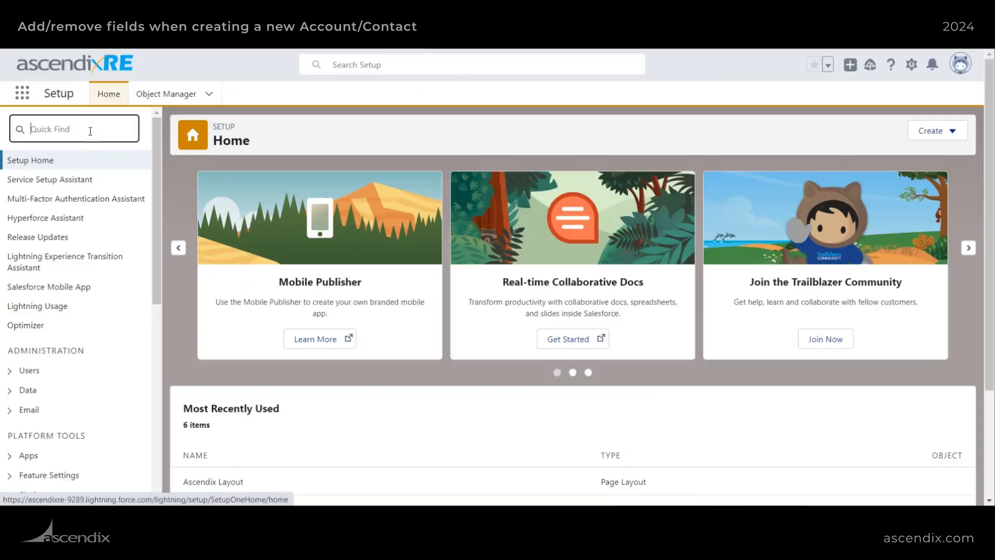
text(g)
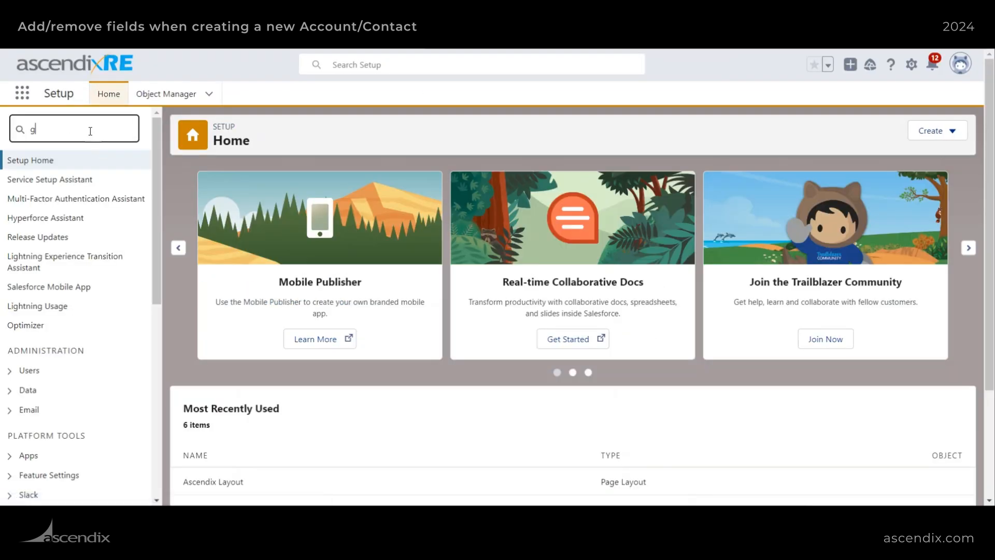
text(lobal)
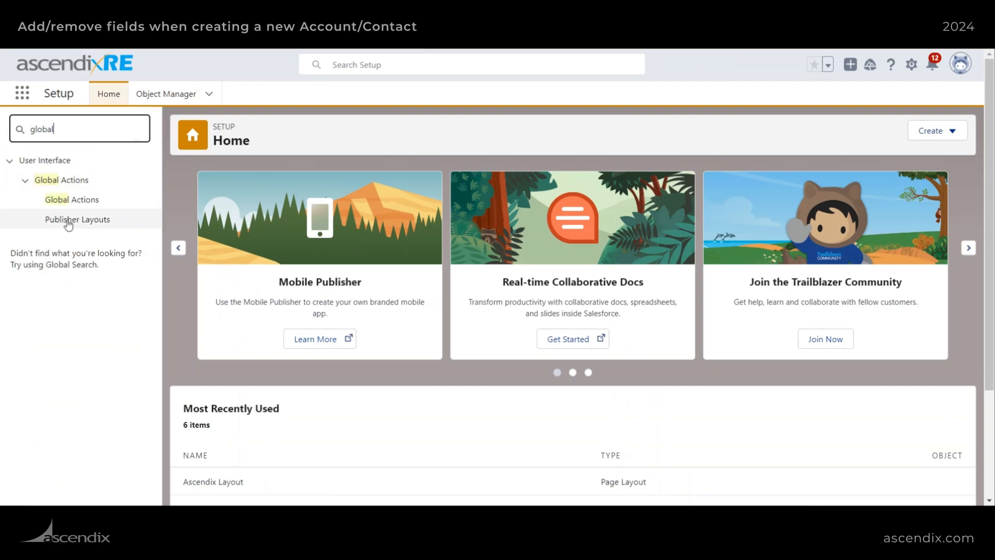
click(72, 199)
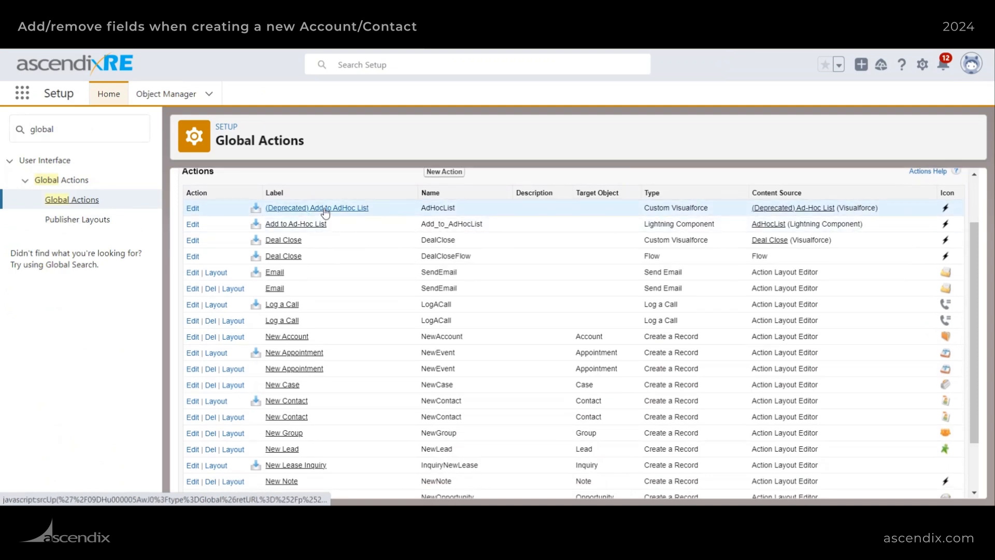
mouse_move(387, 175)
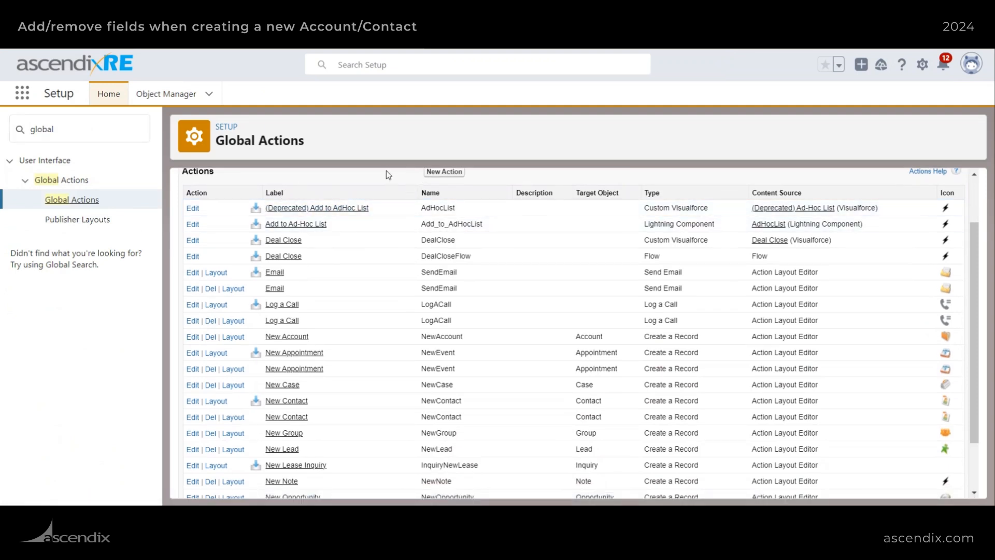
scroll(down, 3)
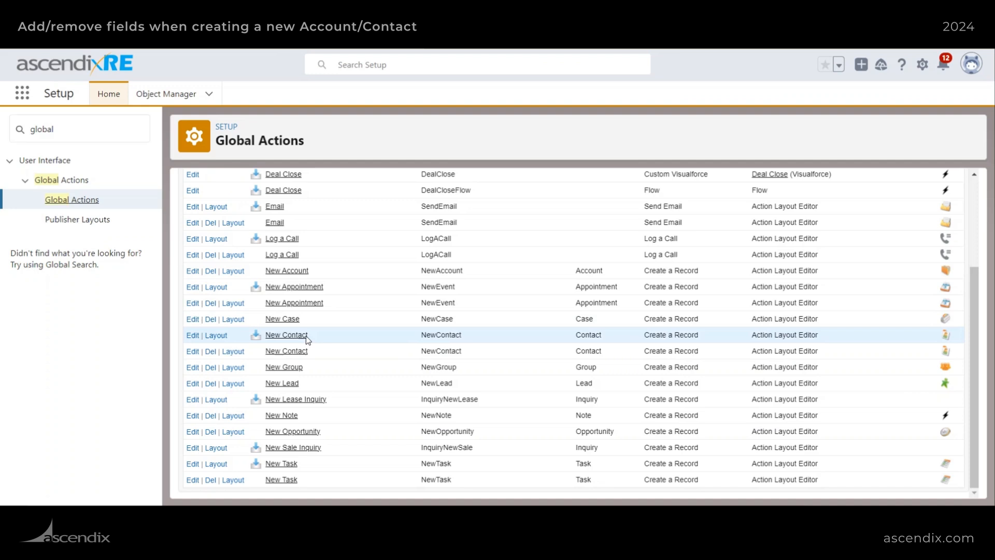
mouse_move(192, 335)
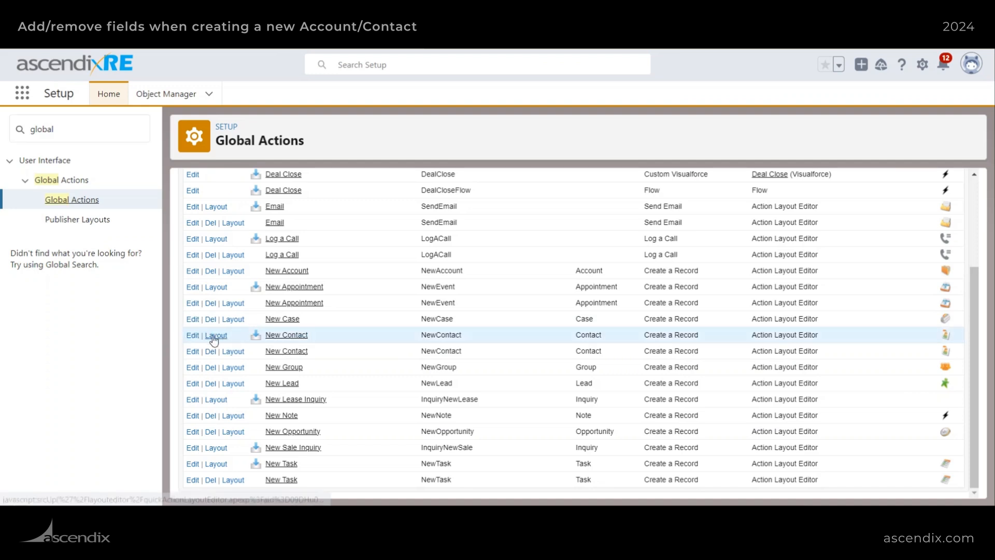
Step: Add Do Not Call and Email Opt Out to the New Contact layout and save it
click(217, 335)
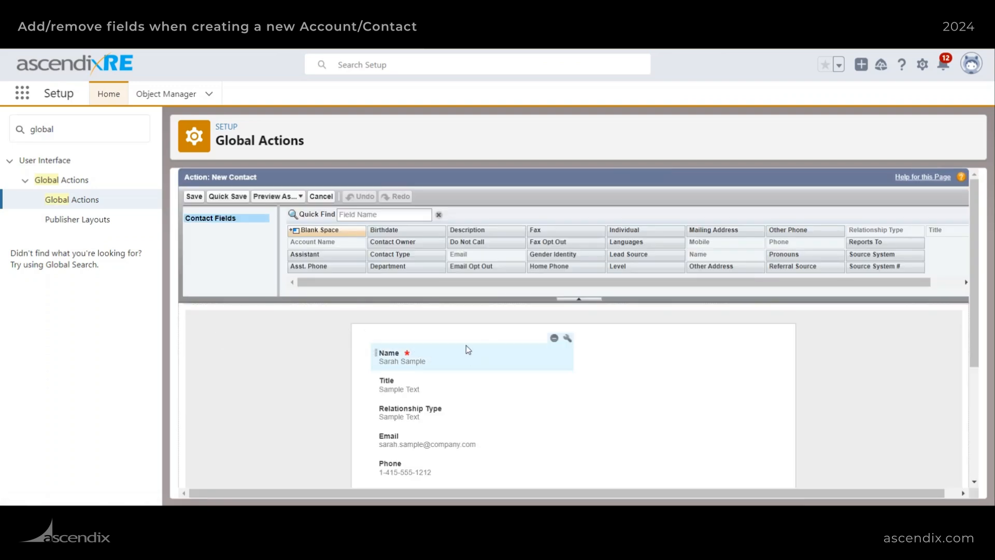
scroll(down, 3)
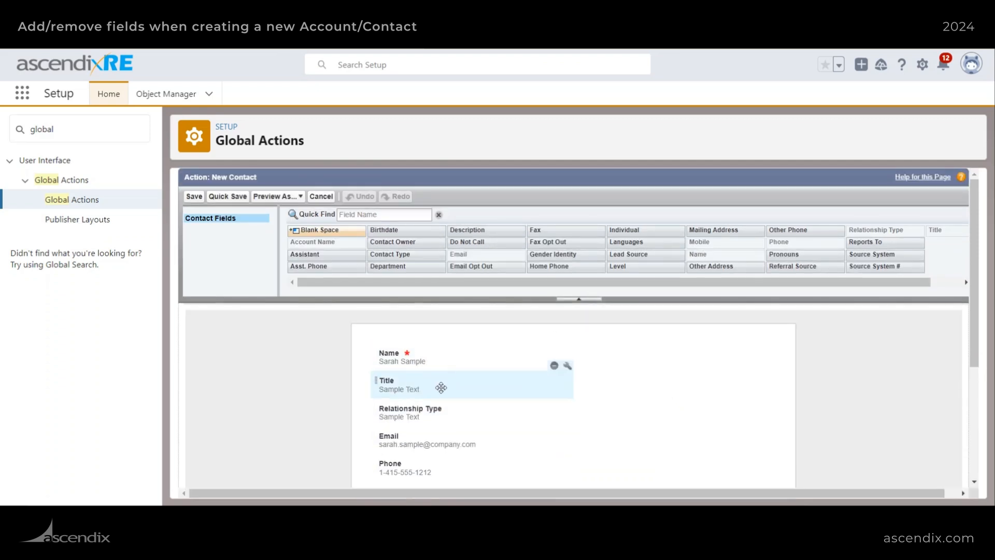
scroll(down, 3)
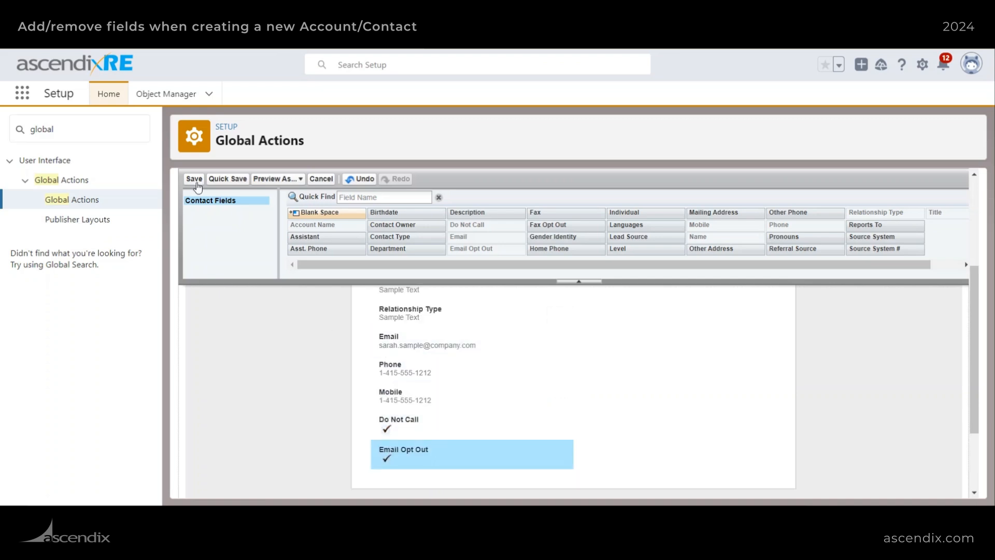
click(194, 178)
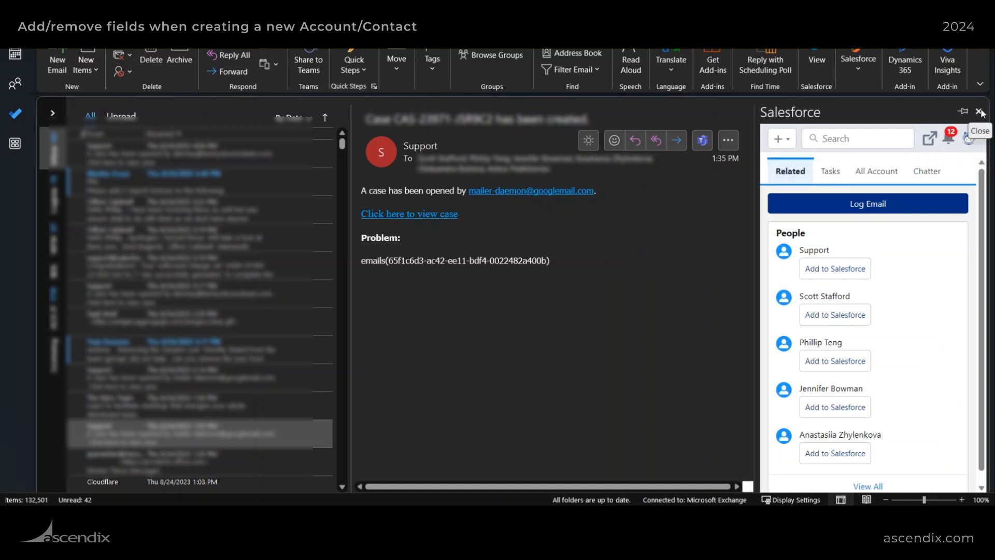
Step: Start a New Contact from the add-in's record menu and review its form fields
click(781, 138)
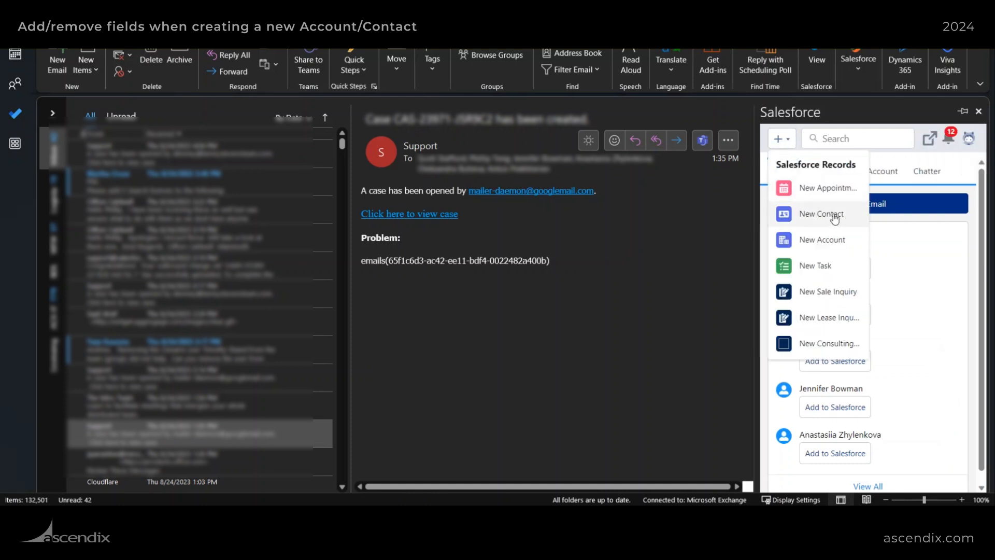
click(820, 214)
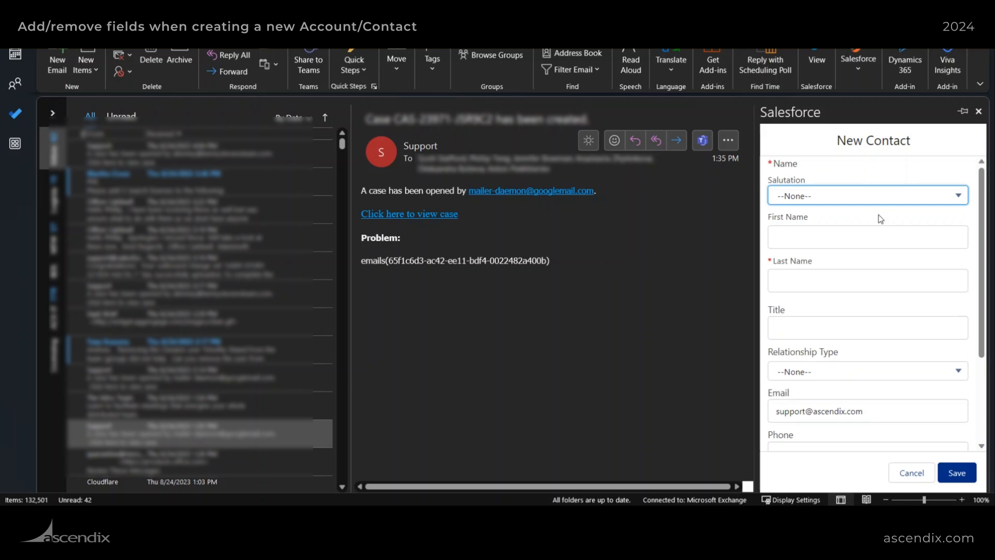
mouse_move(858, 268)
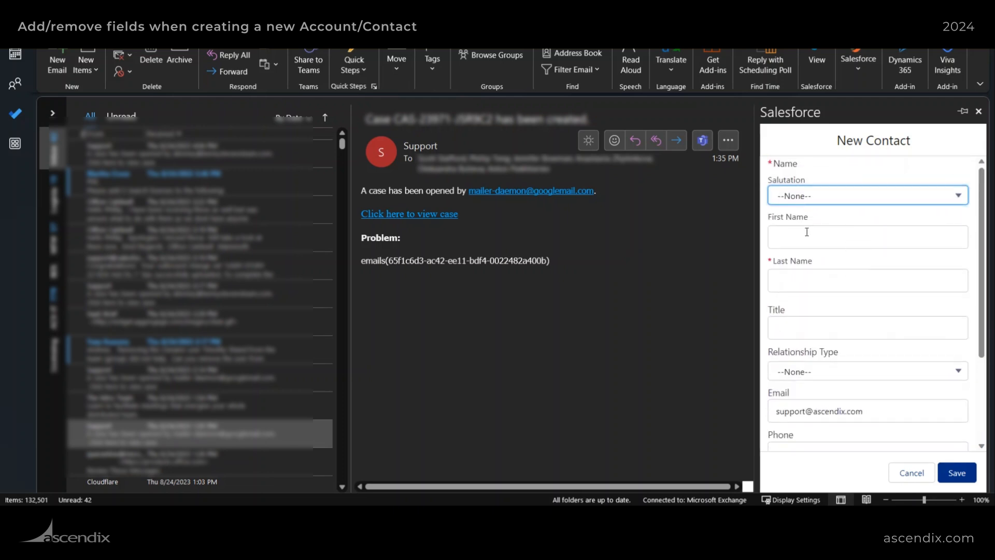
scroll(down, 3)
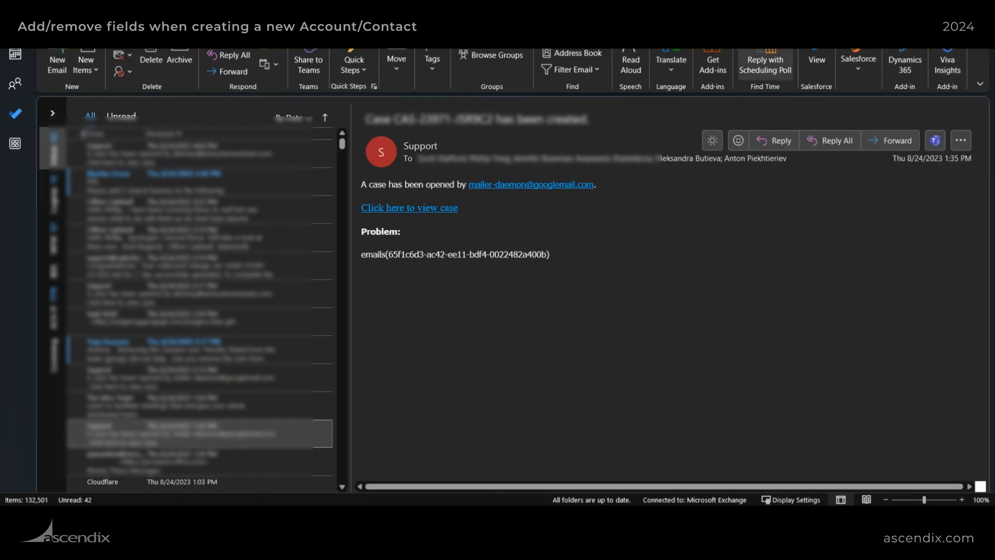
click(857, 63)
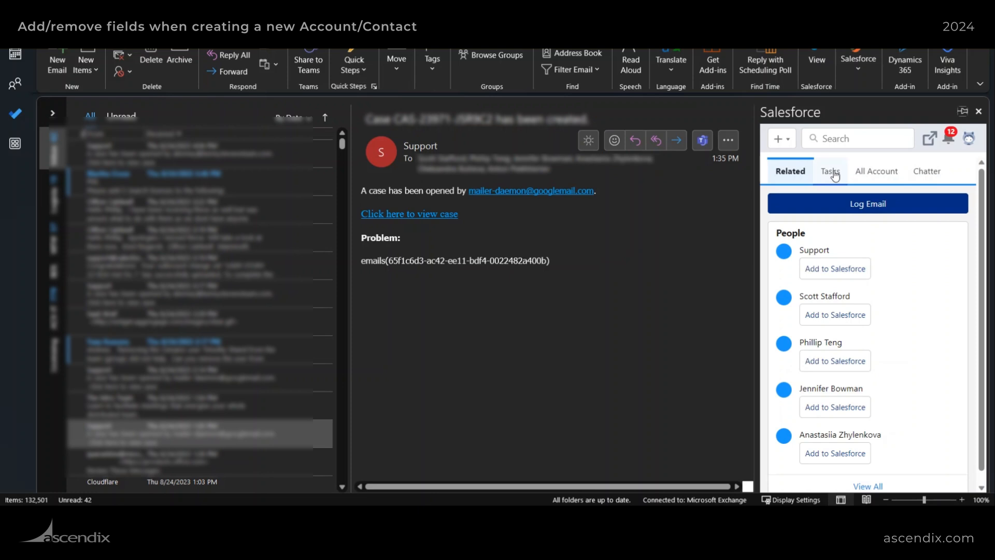
click(781, 138)
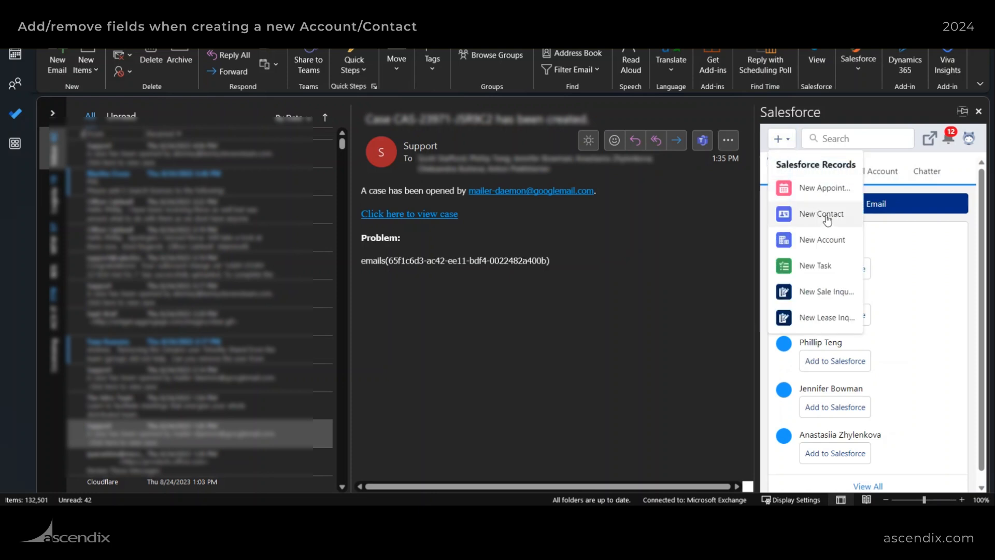
click(820, 213)
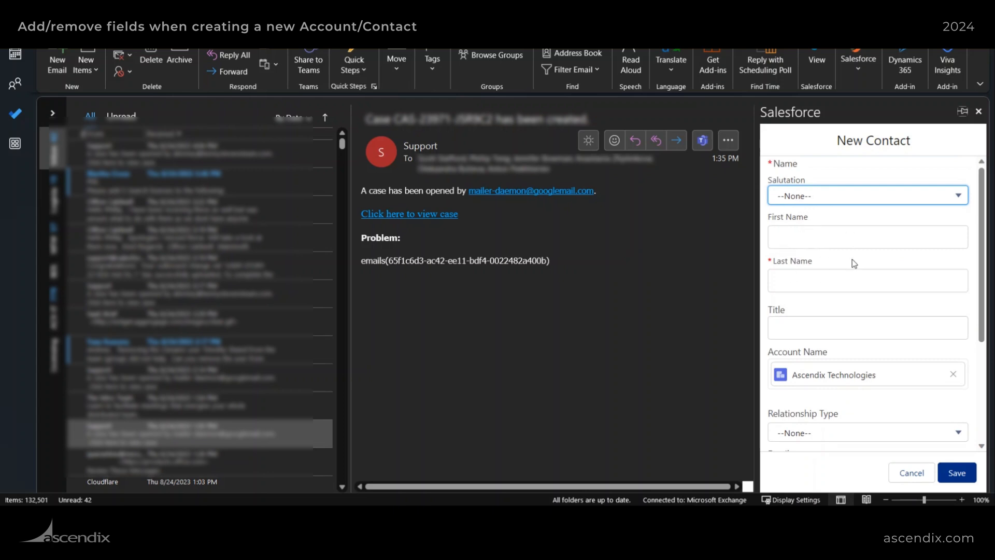
scroll(down, 3)
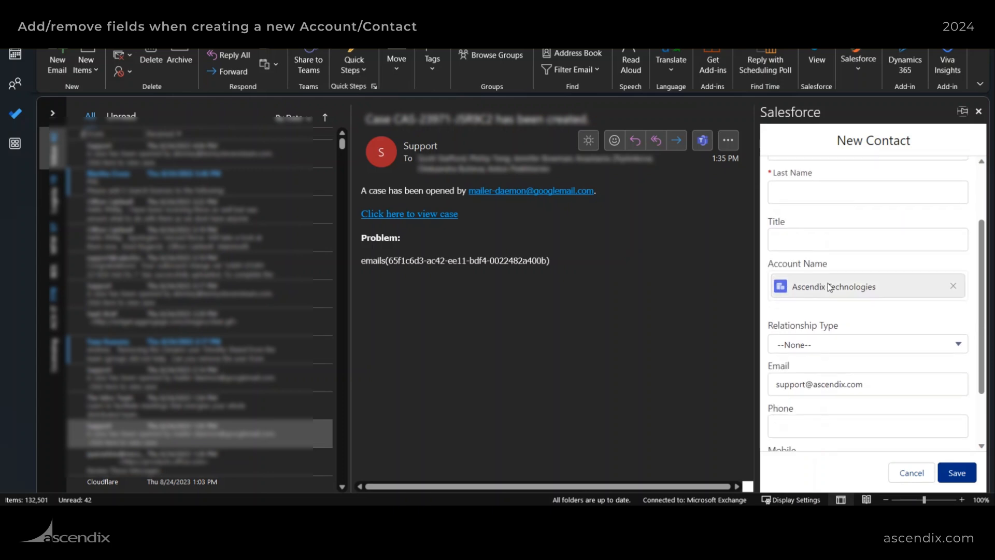
scroll(down, 3)
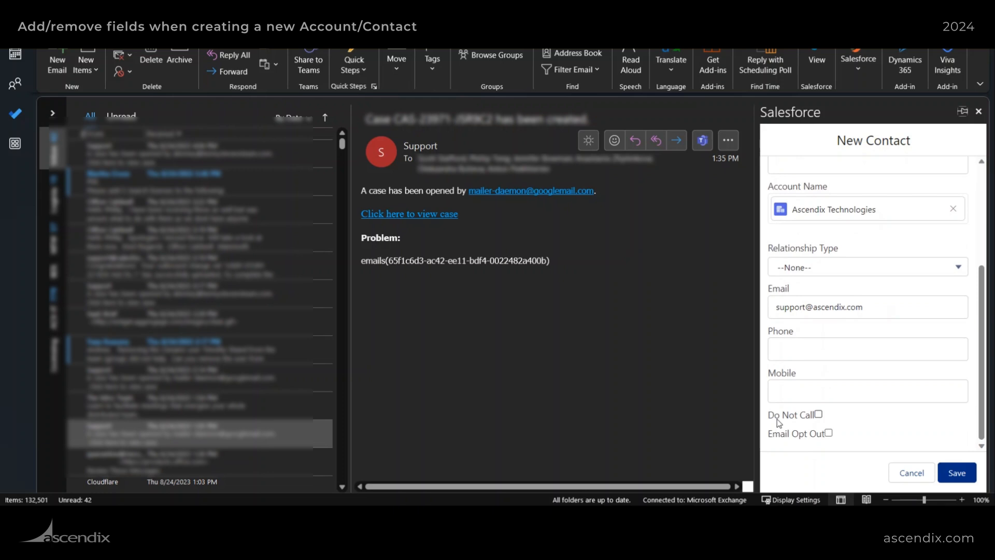
mouse_move(878, 447)
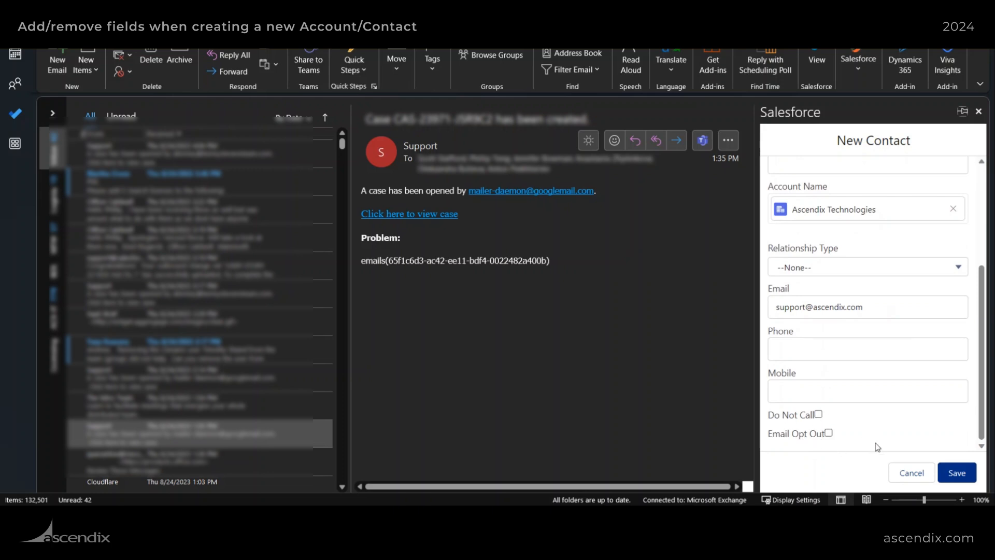
mouse_move(791, 369)
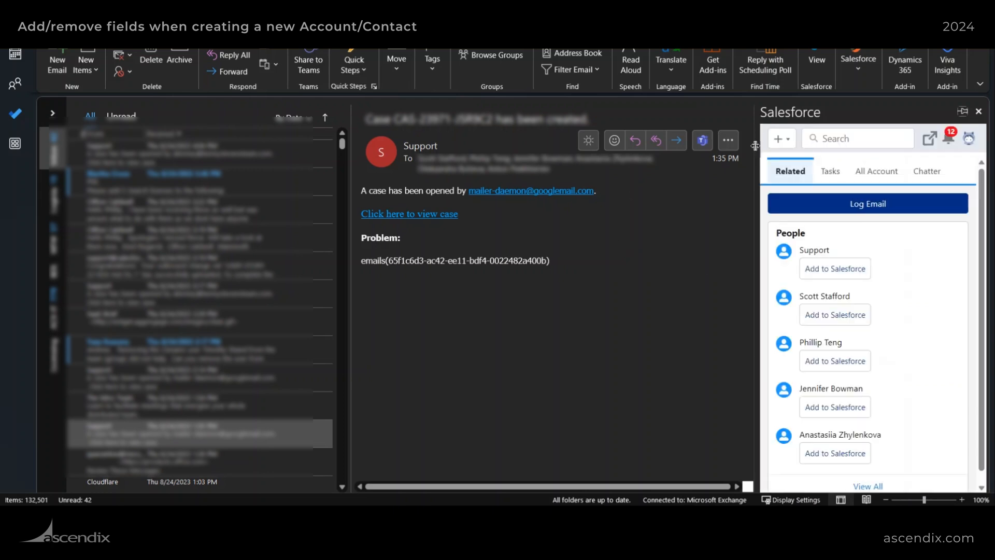
Step: Show the add-in's menu of creatable records: New Contact, New Account and others
click(781, 138)
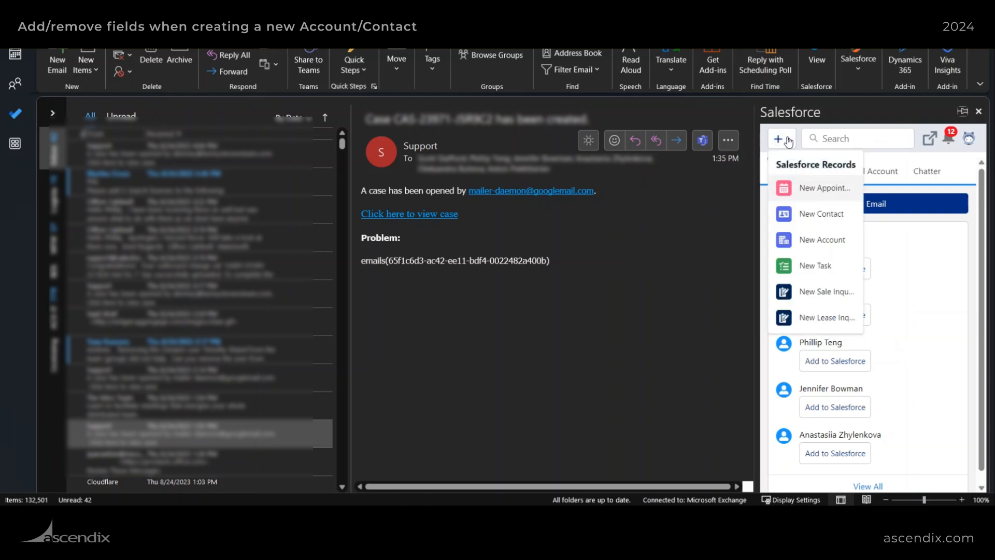
mouse_move(815, 194)
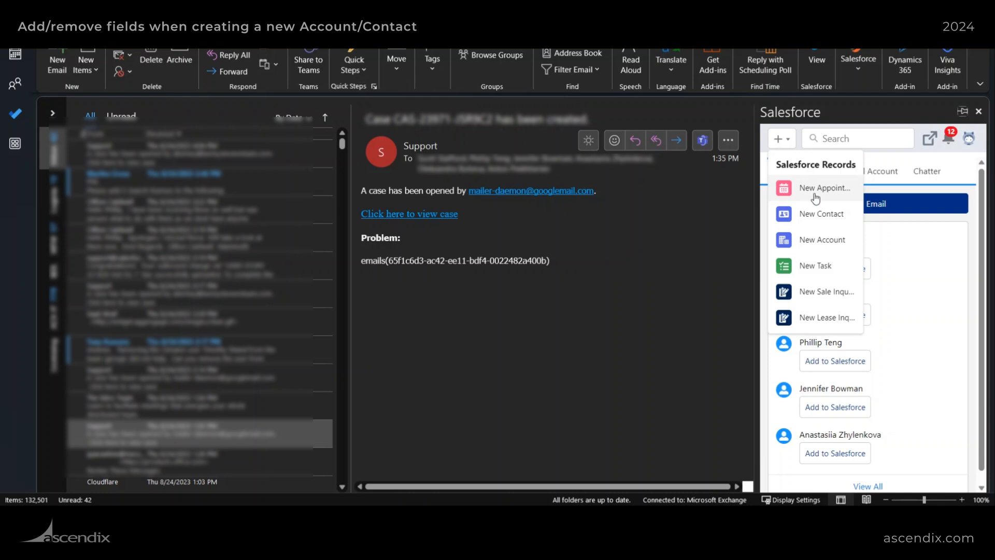
mouse_move(821, 214)
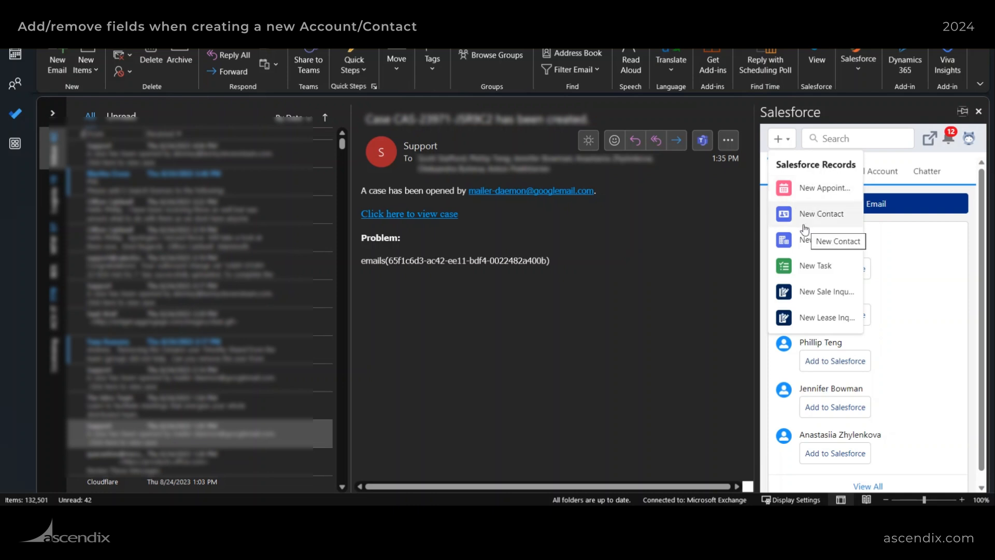
mouse_move(644, 279)
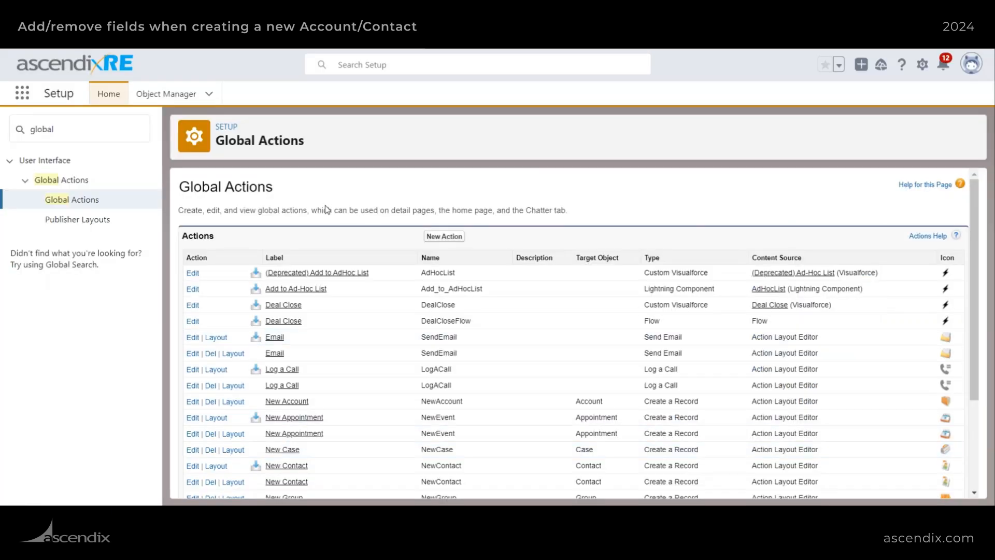
mouse_move(442, 232)
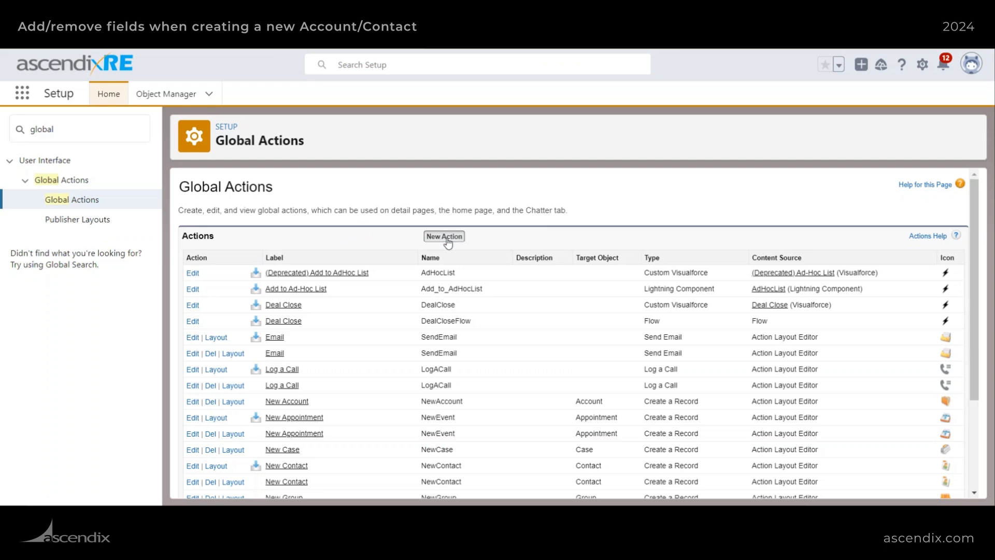
Step: Begin a blank New Action under Global Actions with Create a Record type
click(443, 236)
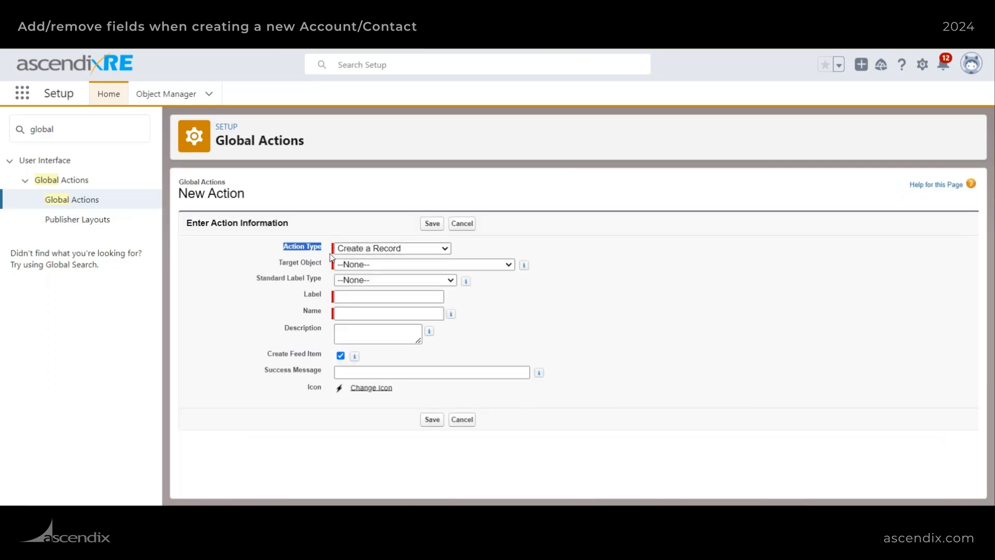
Step: Target the action at Deal records with the Consulting record type
click(423, 263)
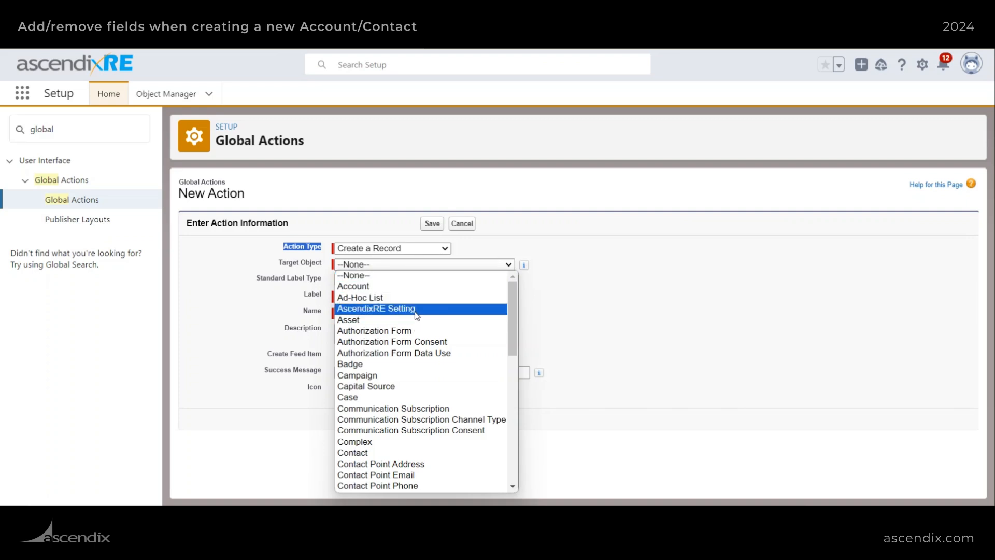
scroll(down, 3)
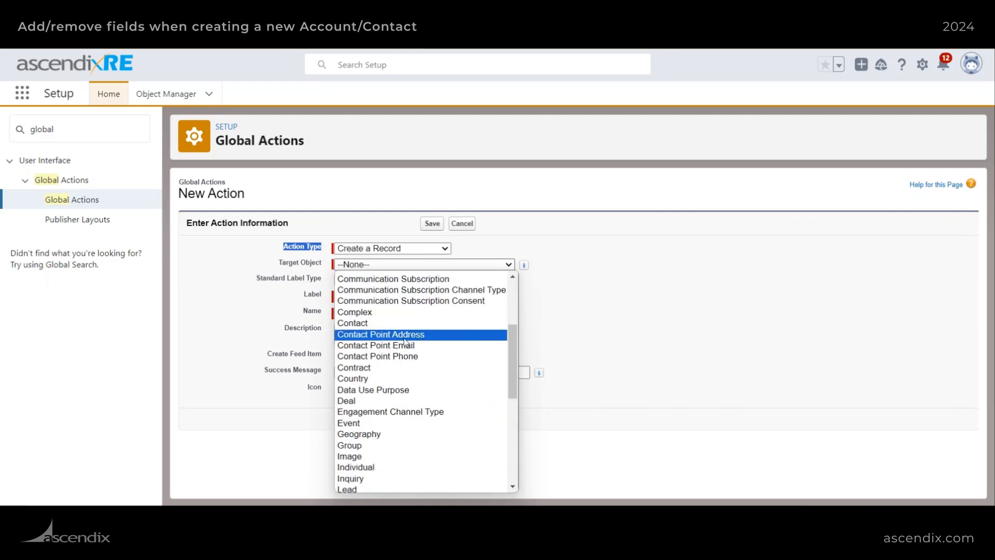
click(345, 400)
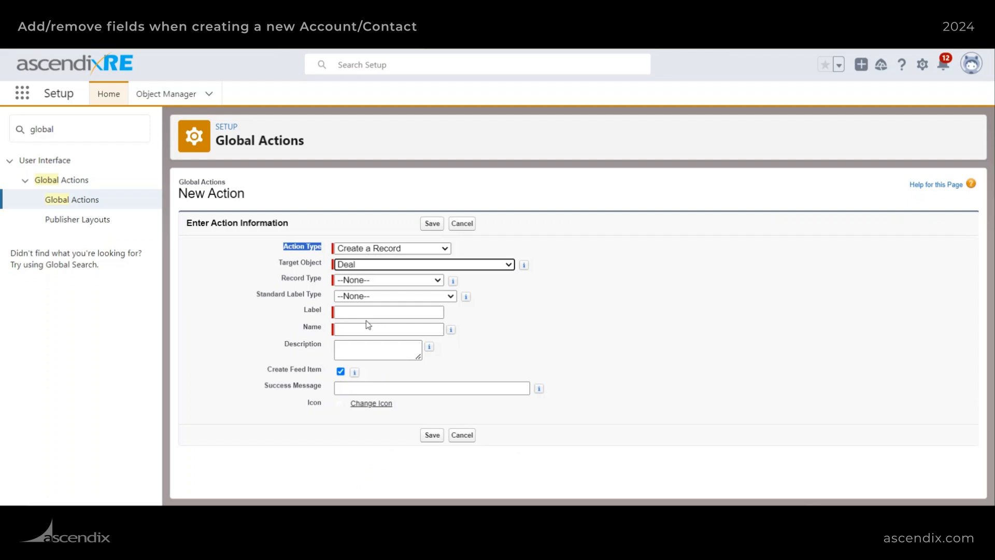
mouse_move(383, 283)
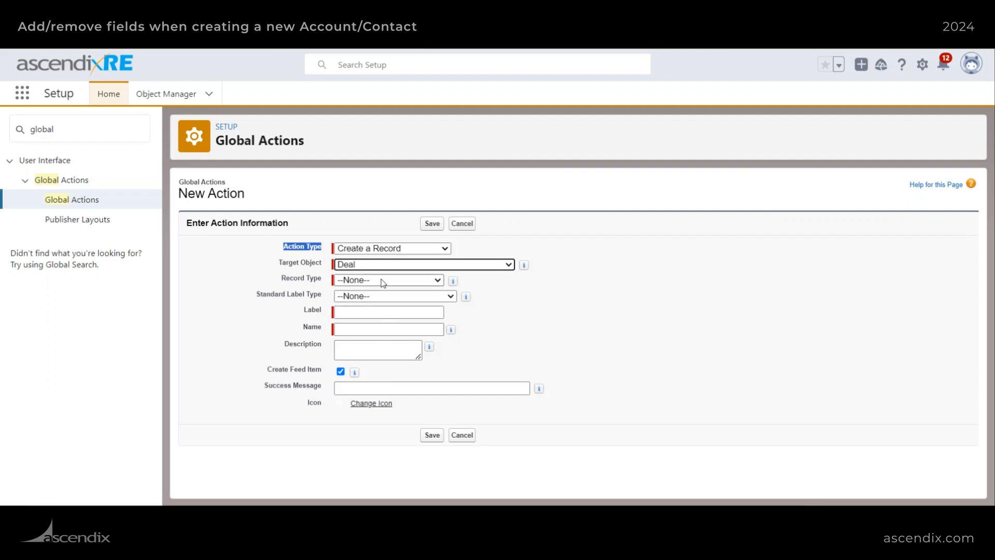
click(387, 279)
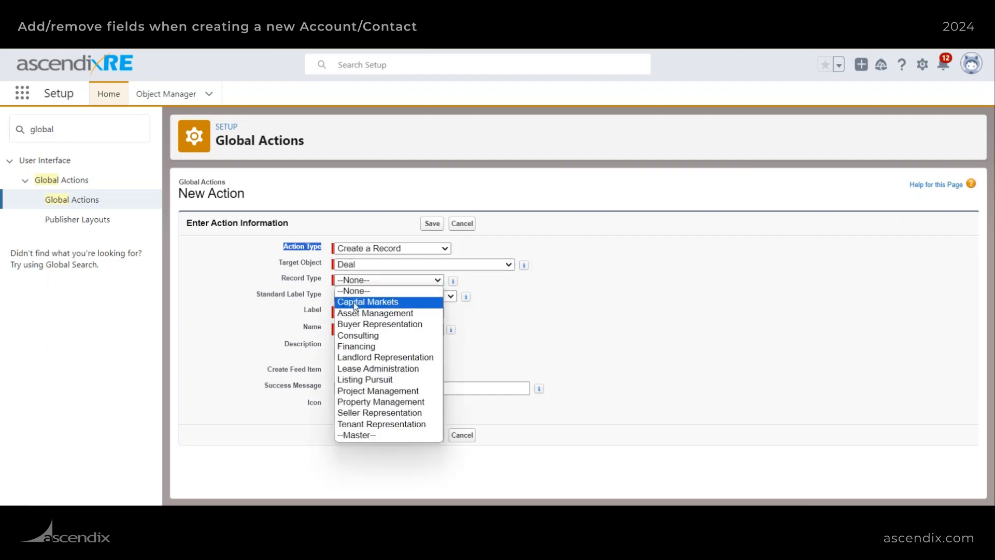
mouse_move(379, 323)
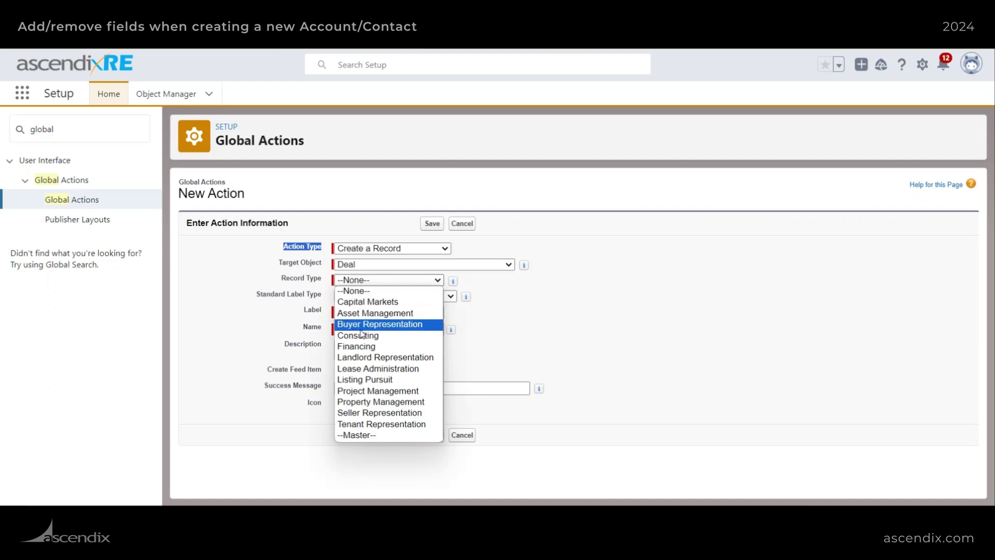
mouse_move(357, 335)
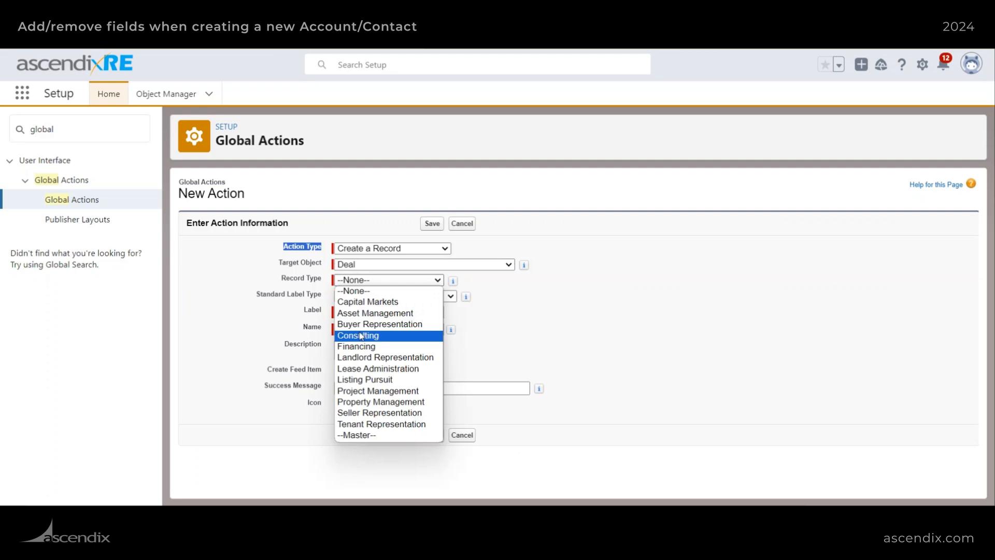
click(358, 335)
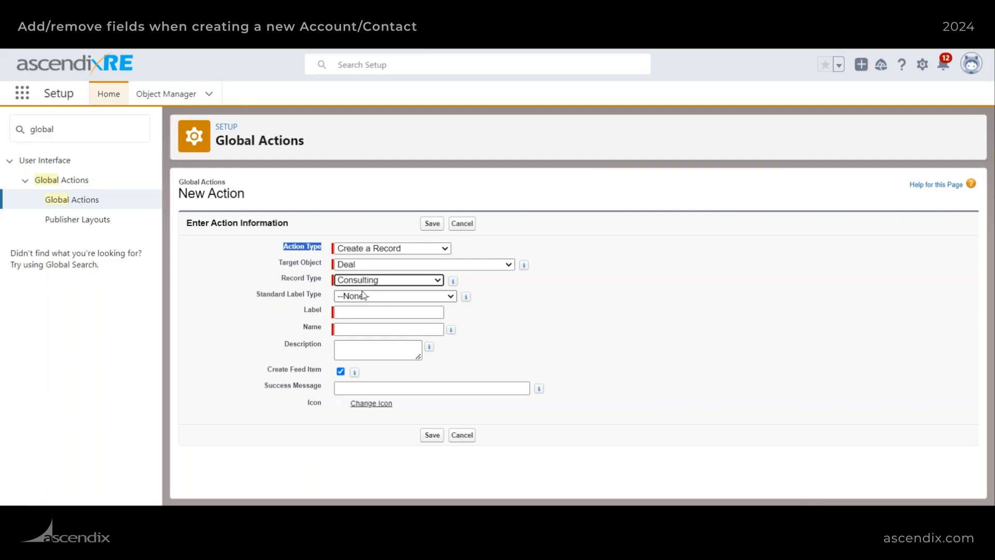
mouse_move(367, 297)
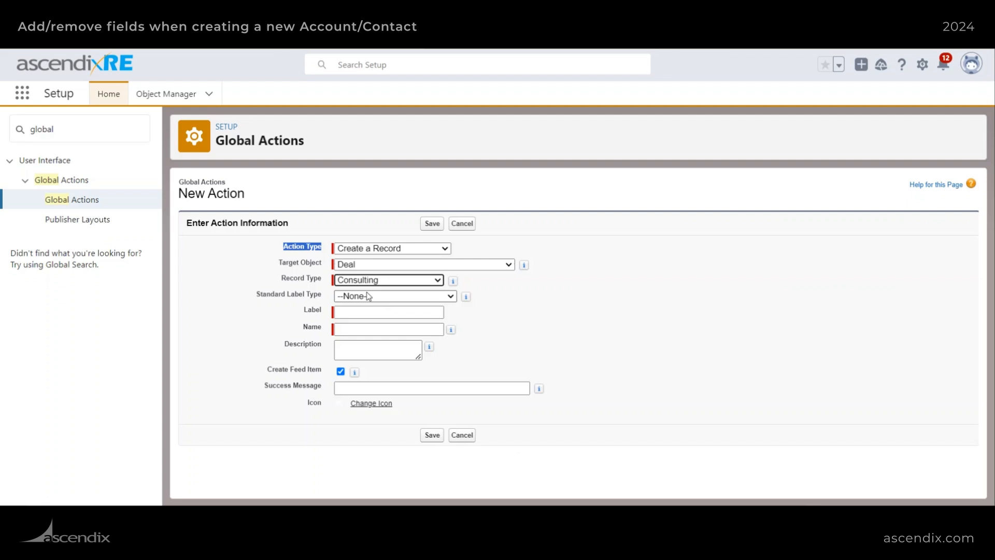
mouse_move(360, 288)
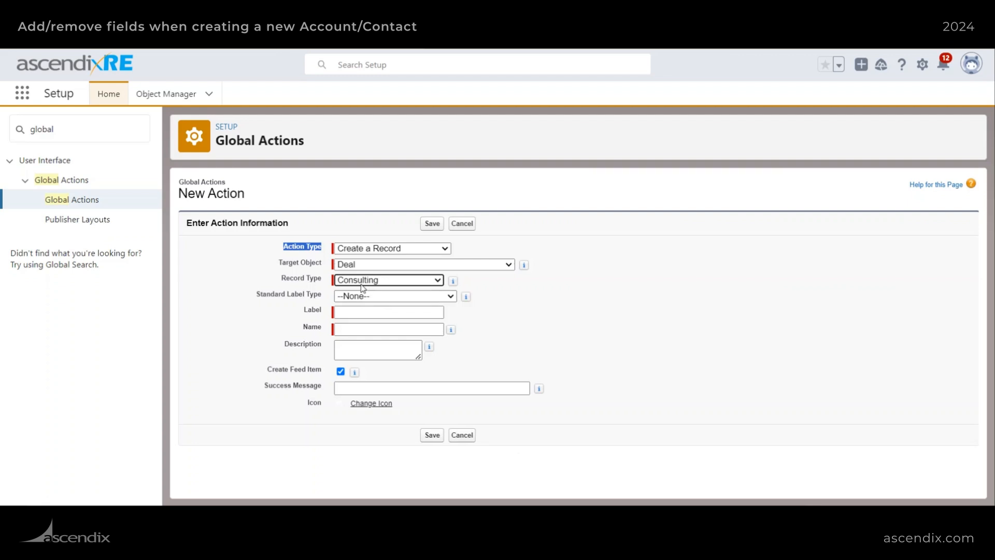
mouse_move(360, 277)
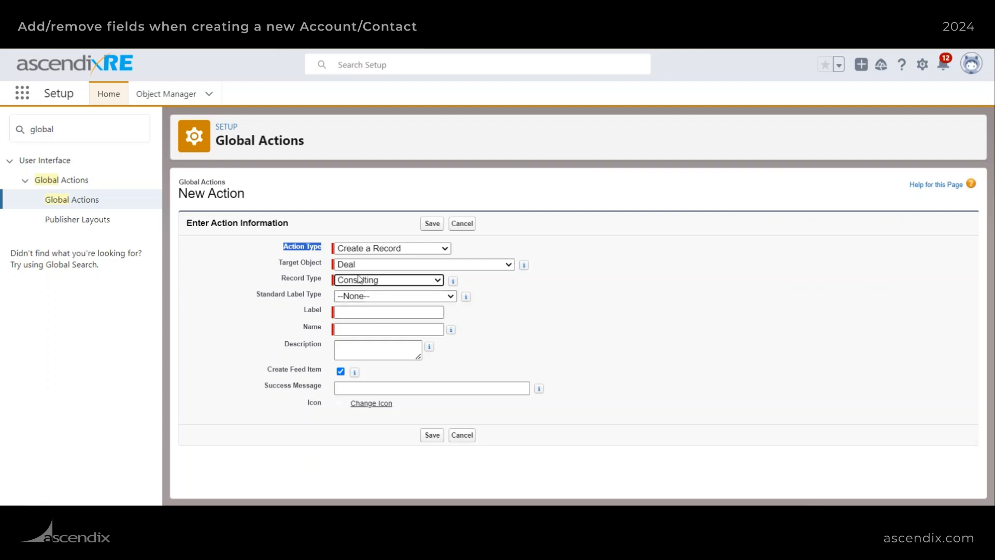
Step: Label the action 'New Consulting Deal' and save it
click(387, 311)
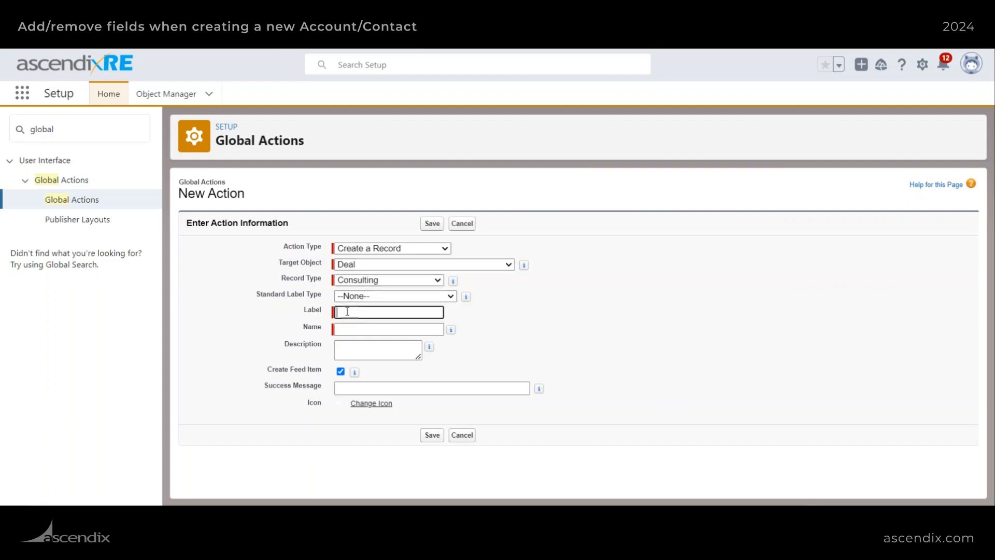
text(New Co)
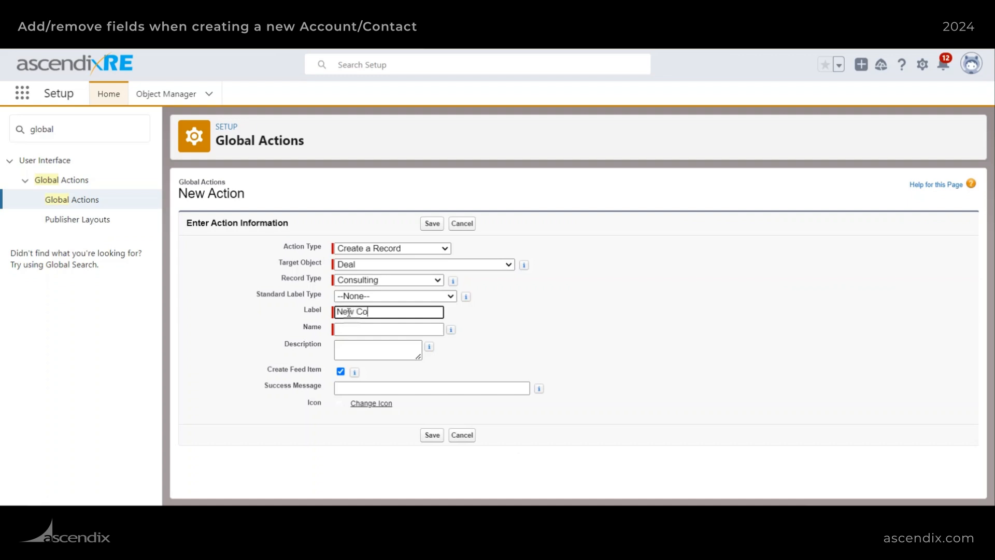
text(nsulting Deal)
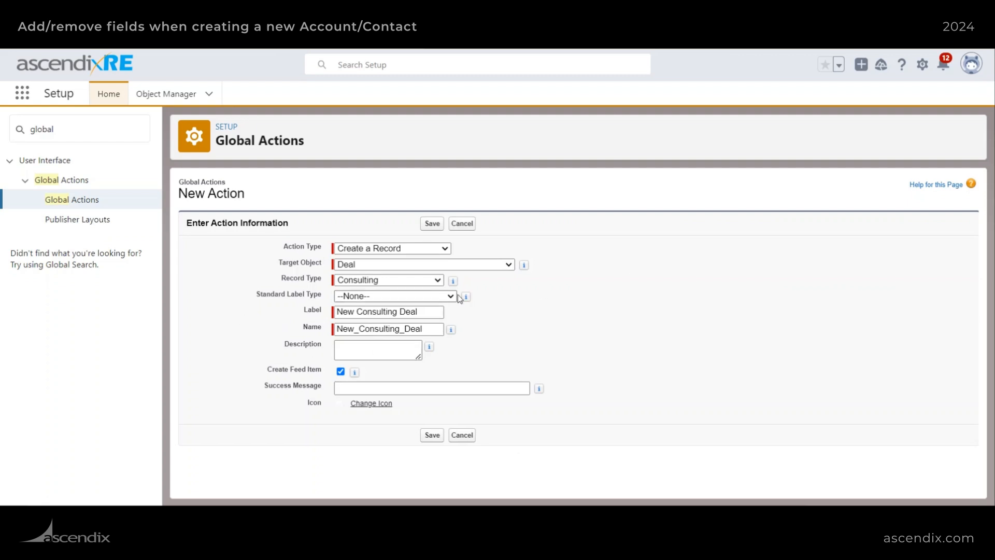
mouse_move(432, 438)
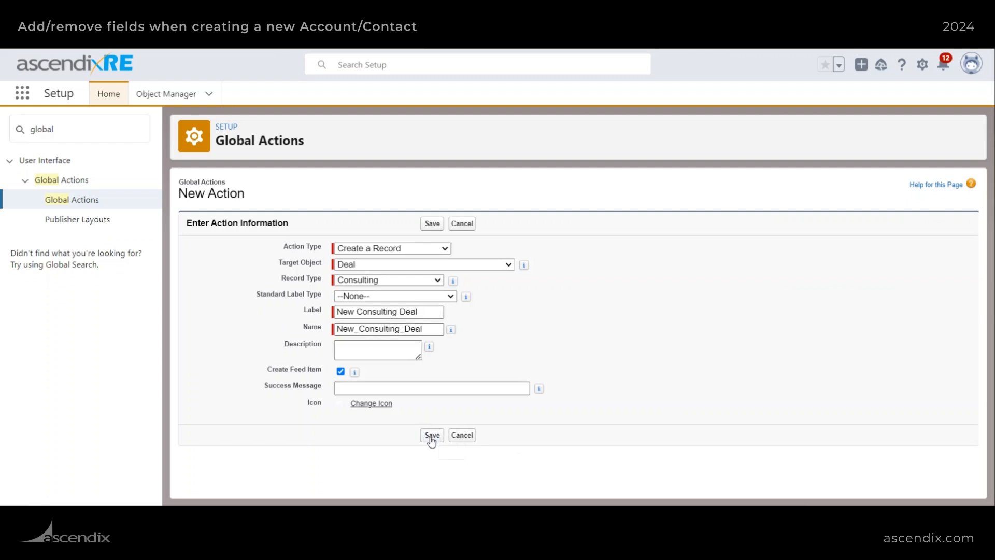
click(431, 435)
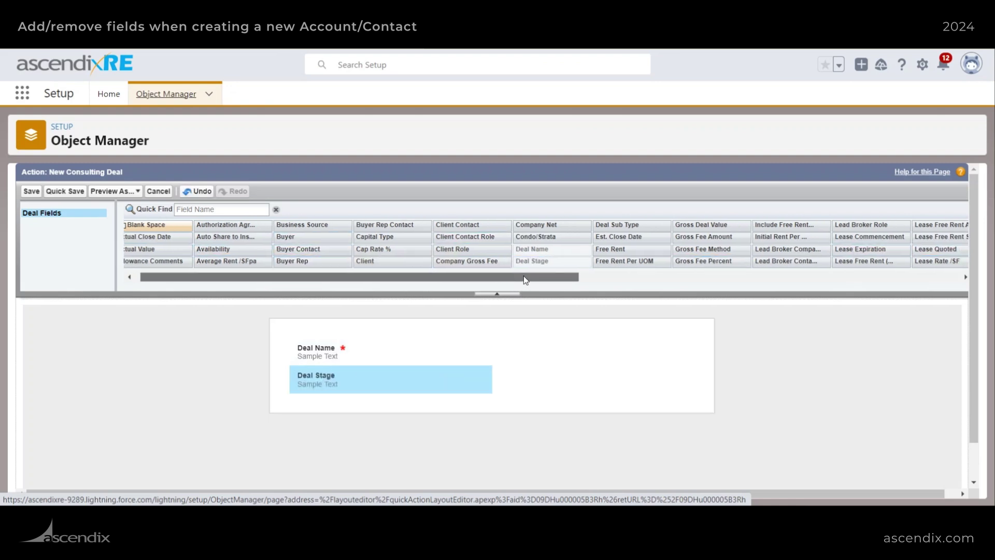
Step: Place Status, Property and Property Type below Deal Stage and save the layout
scroll(right, 3)
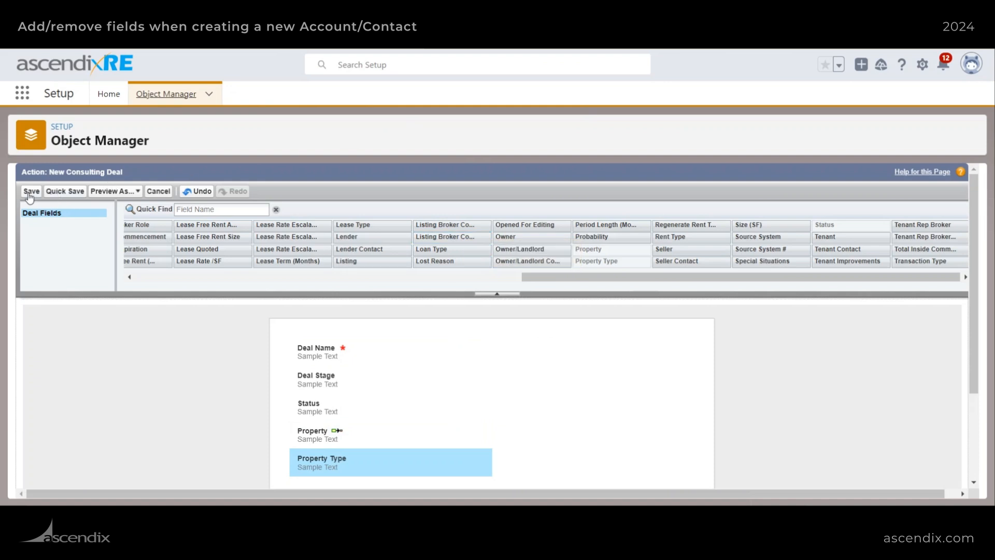
click(30, 191)
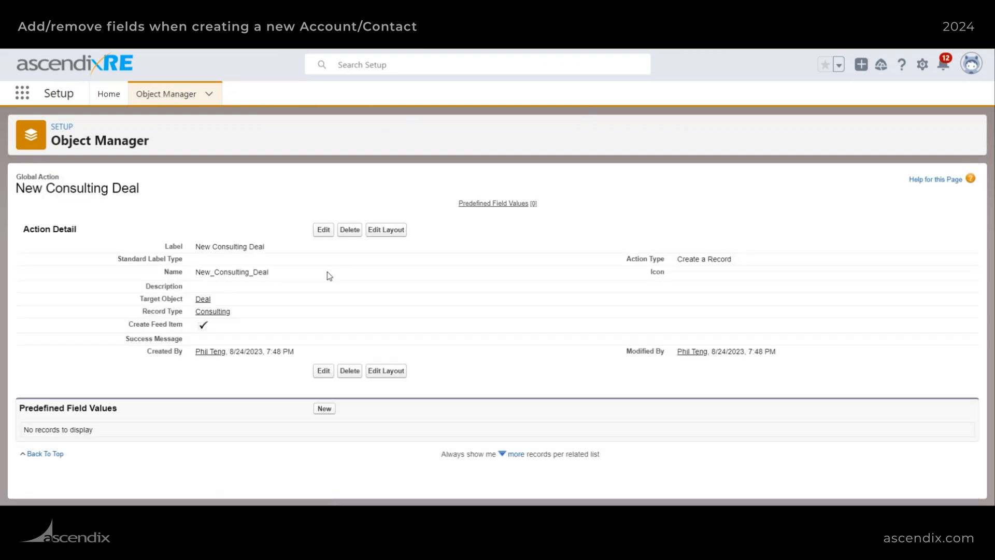
mouse_move(106, 122)
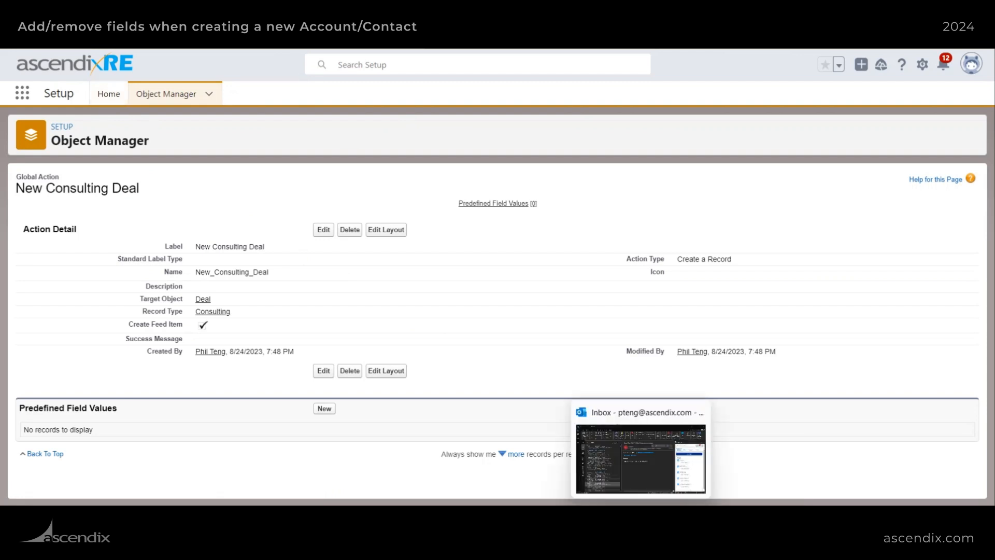
Step: Bring the Outlook window with the support case email back on screen
click(639, 458)
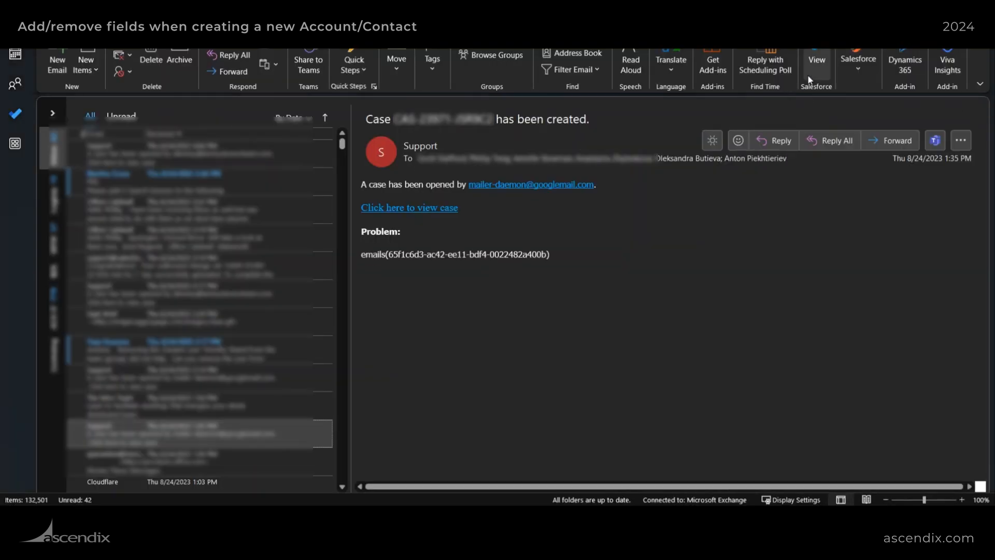
Step: Reopen the add-in panel, then find 'outlook' in Setup and go to Outlook Integration and Sync
click(857, 63)
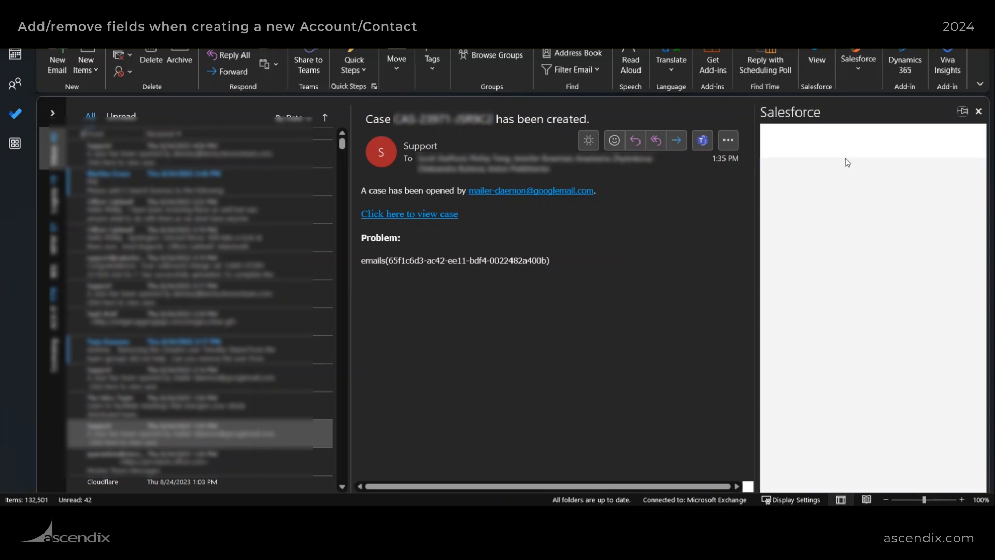
click(778, 138)
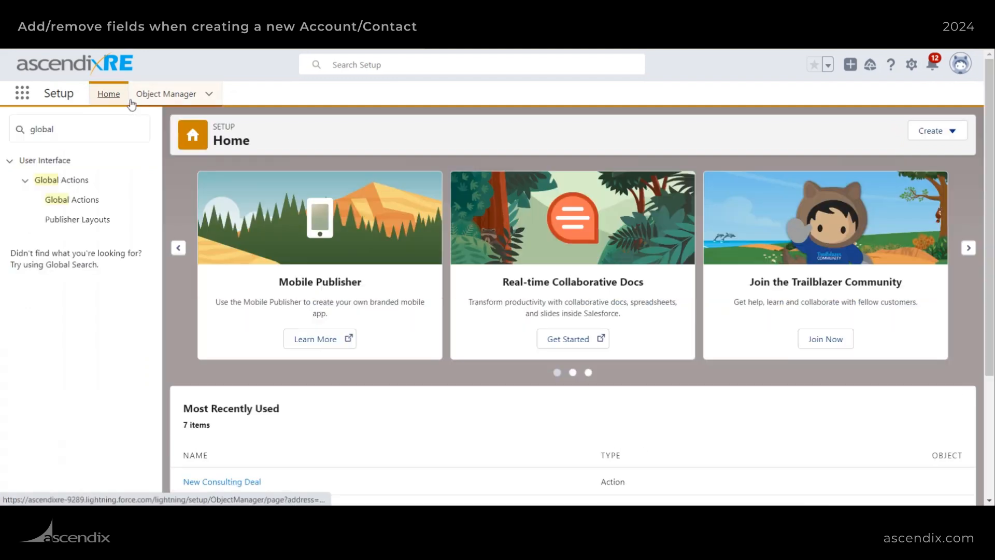
click(79, 129)
text(outlook)
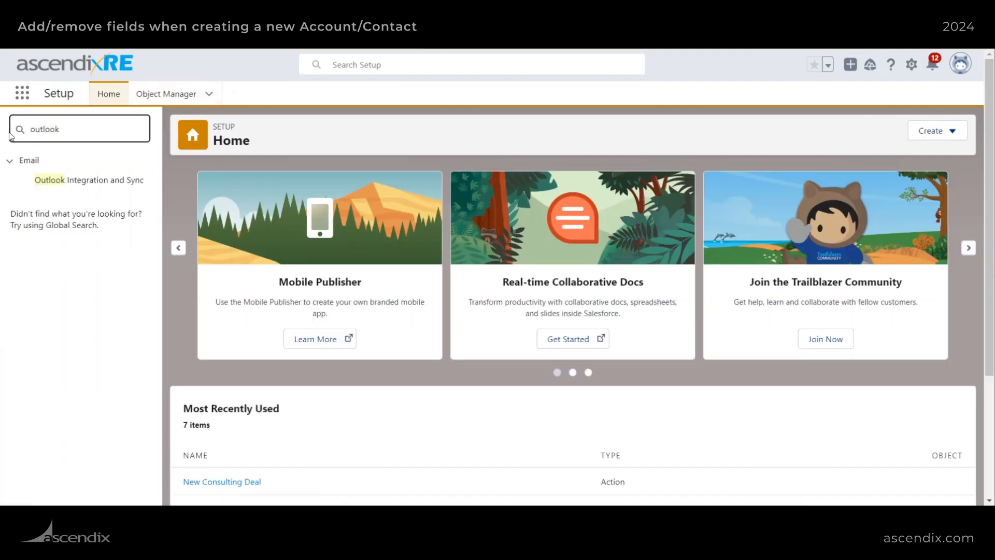
click(89, 180)
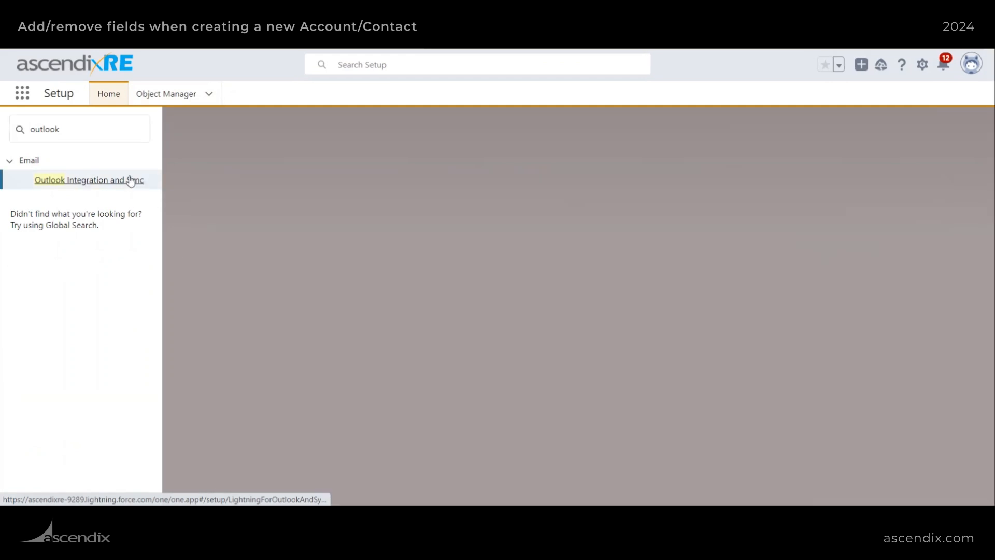
Step: Scroll the Outlook Integration and Sync page down to the Email Application Publisher Layouts listing Ascendix Layout
click(89, 179)
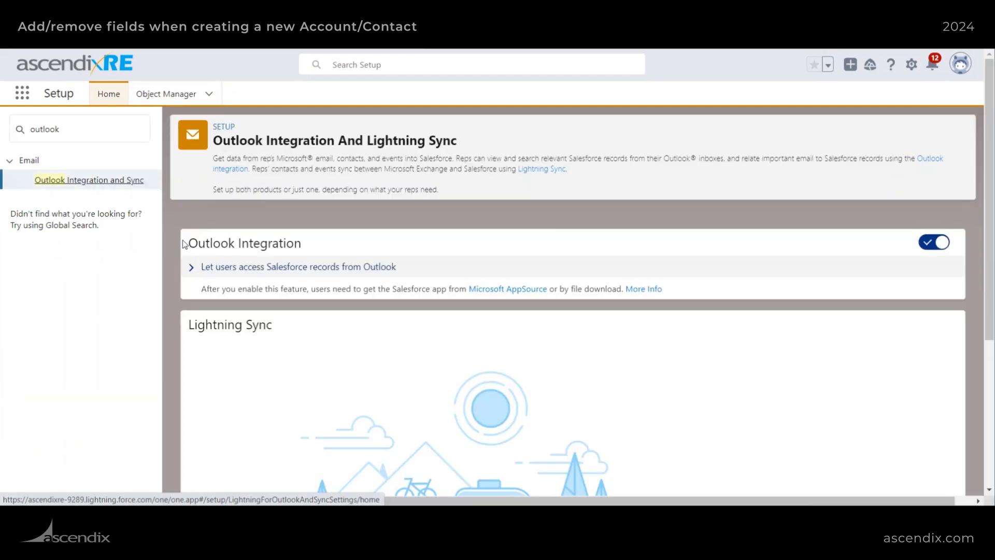
scroll(down, 3)
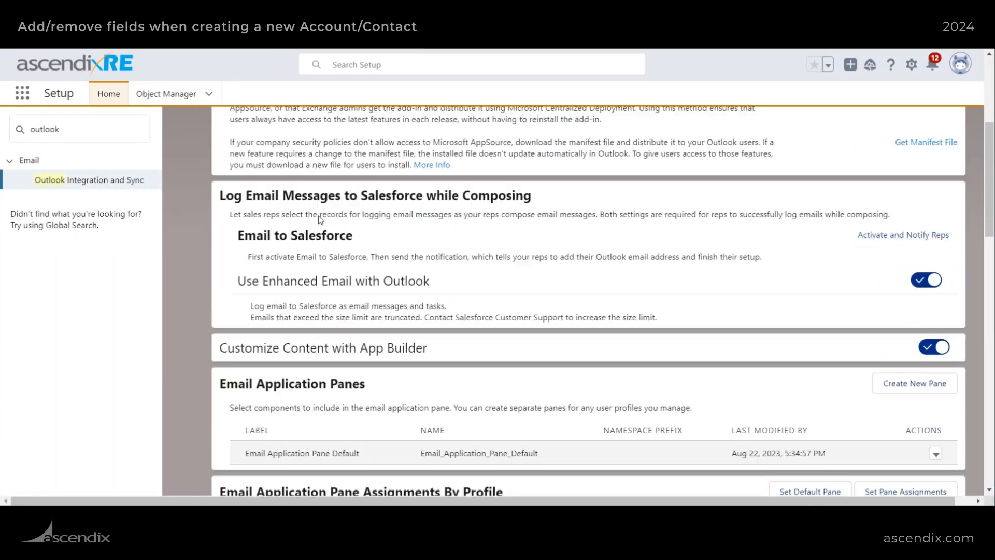
scroll(down, 3)
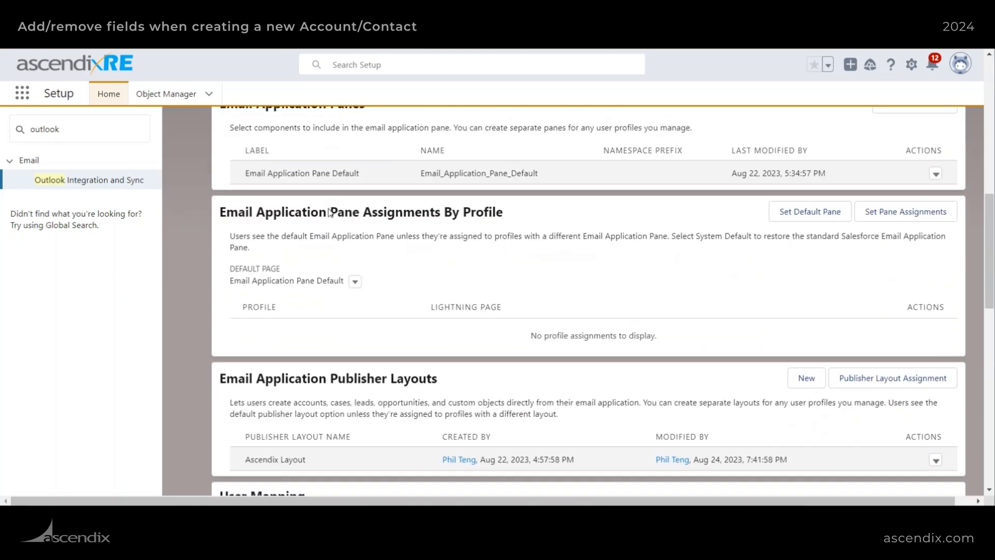
scroll(down, 3)
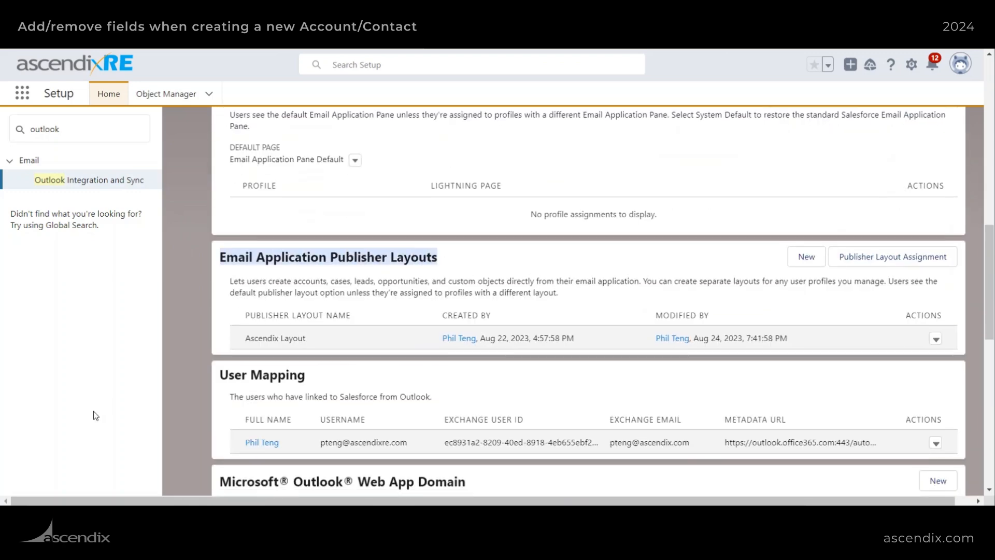
mouse_move(935, 339)
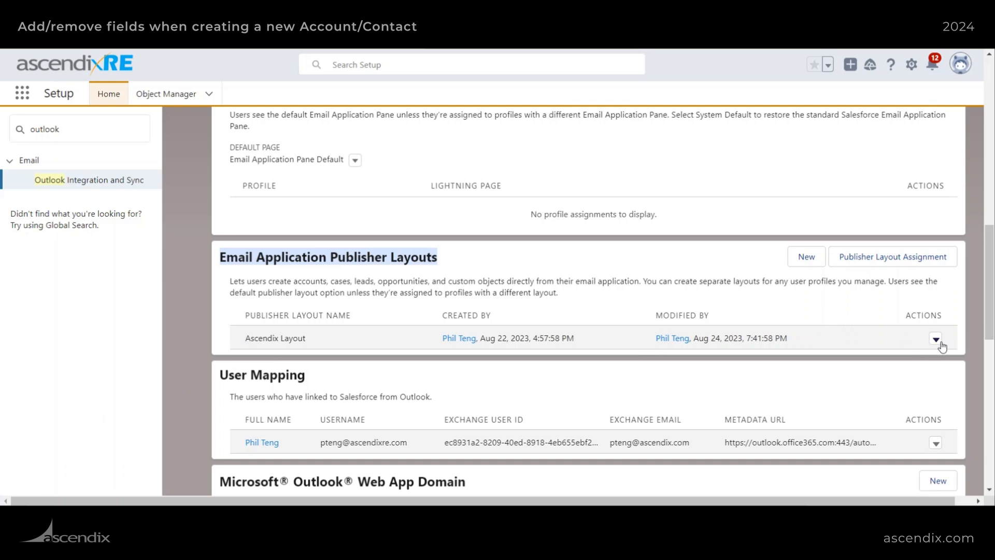
mouse_move(891, 256)
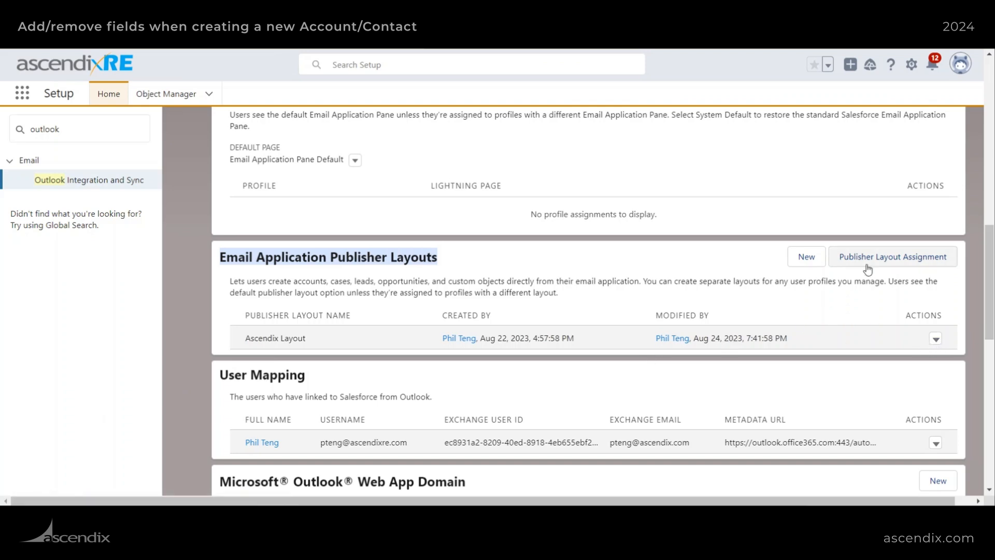
mouse_move(936, 341)
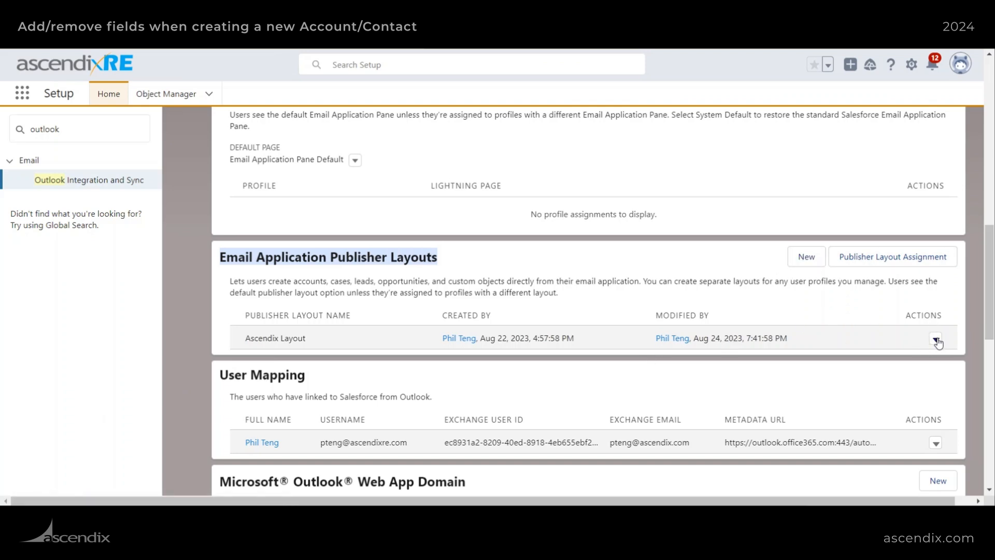
Step: Edit the Ascendix Layout to use New Consulting Deal and New Case instead of the inquiry actions, and save
click(935, 340)
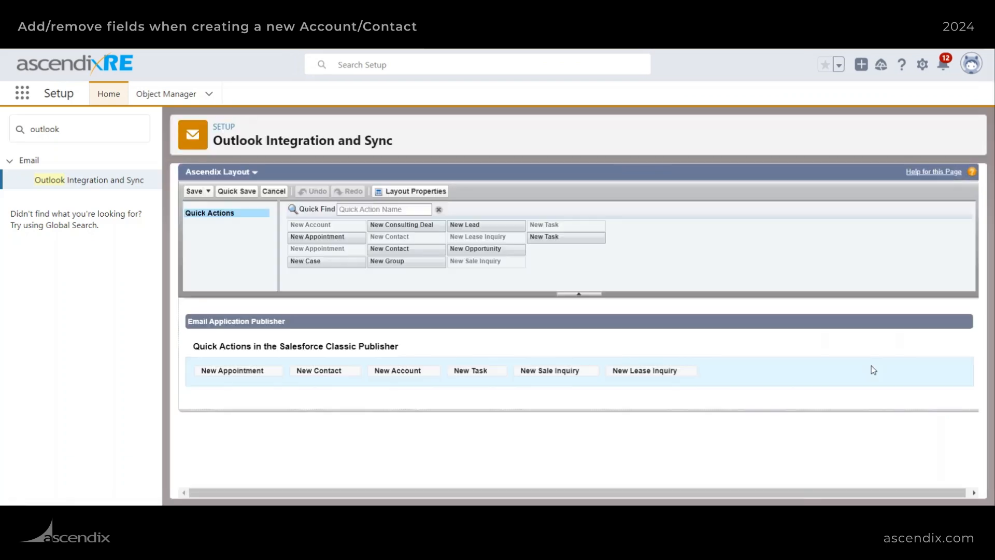
mouse_move(240, 370)
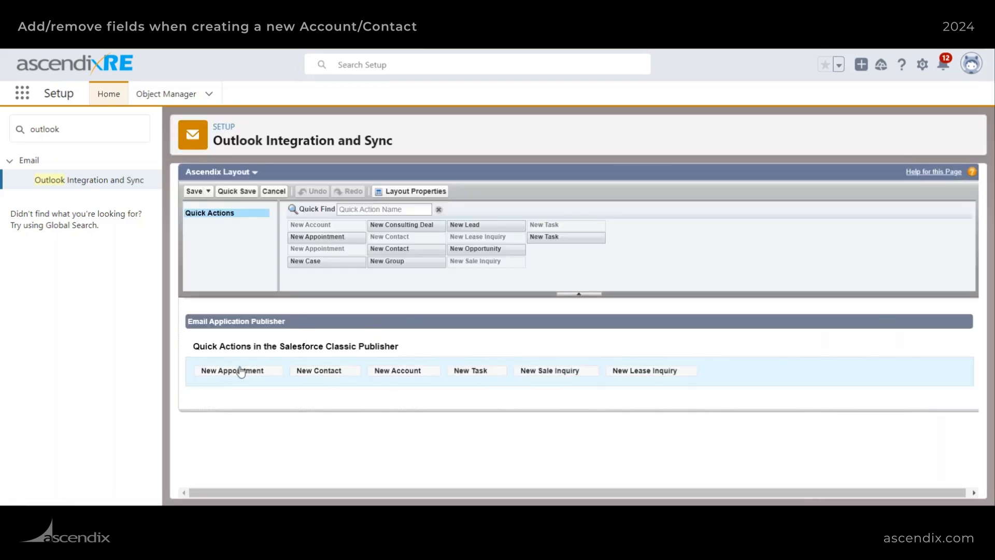
mouse_move(463, 373)
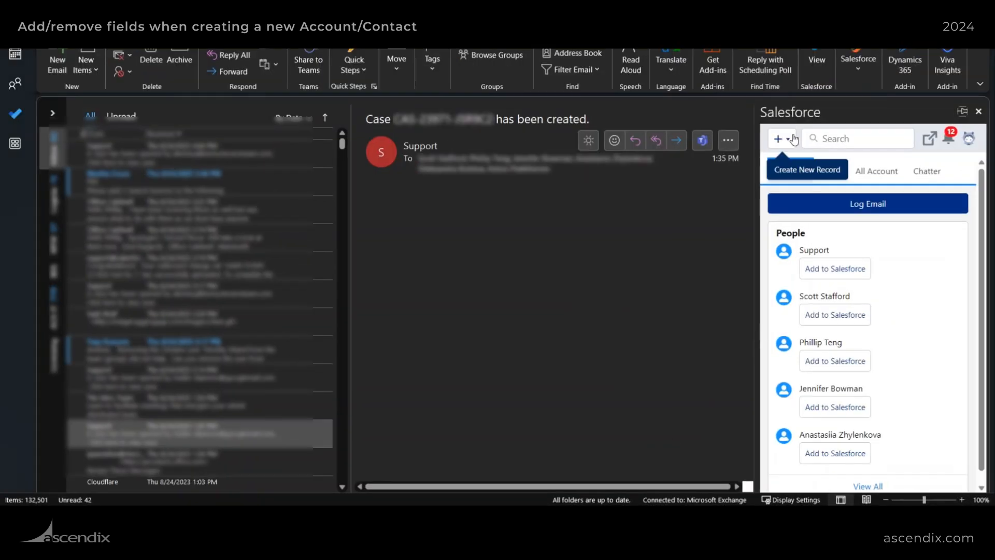
click(778, 138)
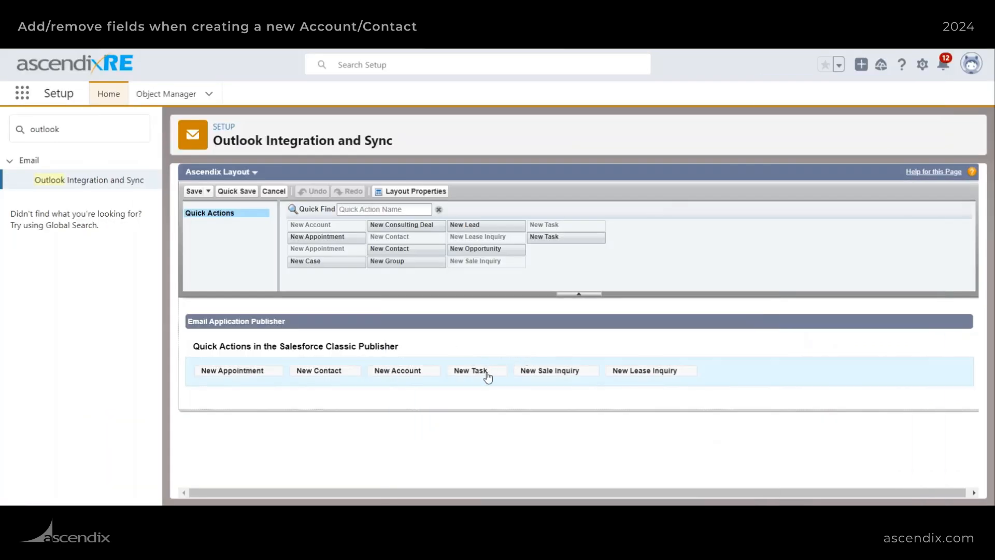
mouse_move(571, 375)
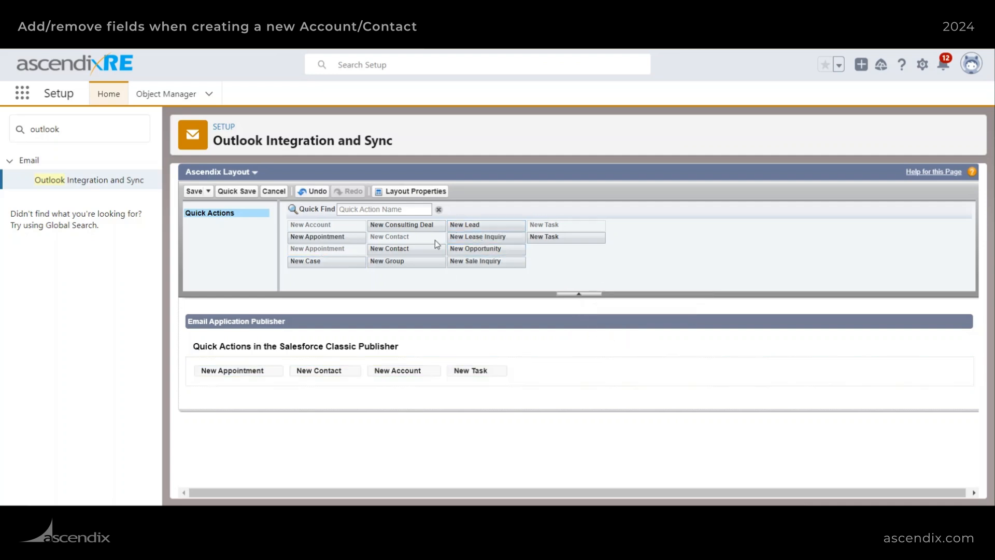
mouse_move(305, 260)
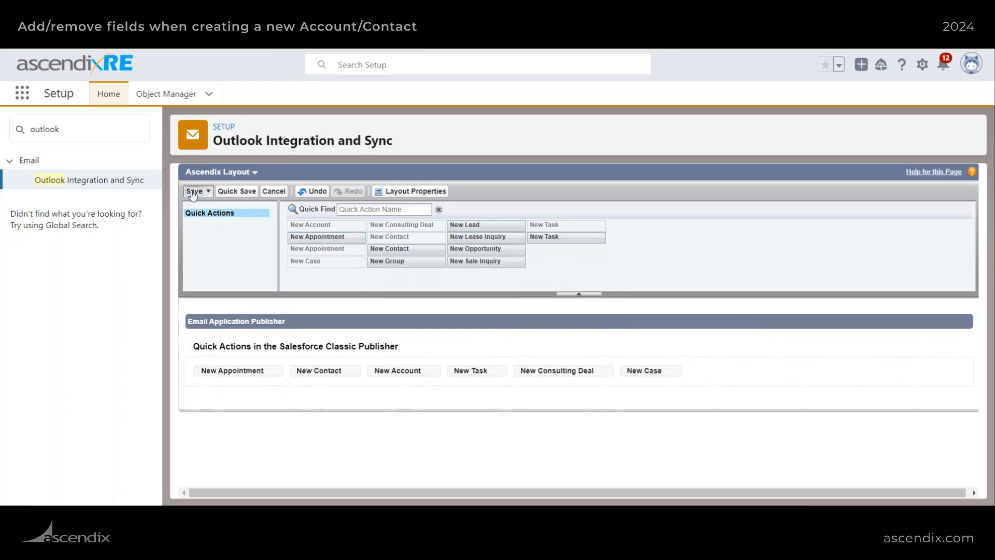
click(193, 192)
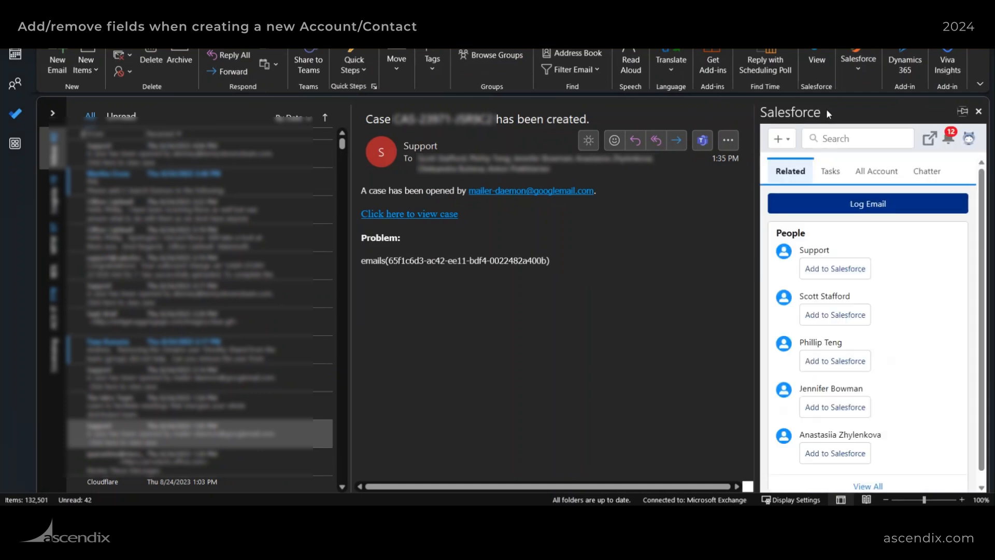
Step: Create a New Consulting Deal from the panel's + menu and set Deal Stage to In the Market/Tracking
click(778, 138)
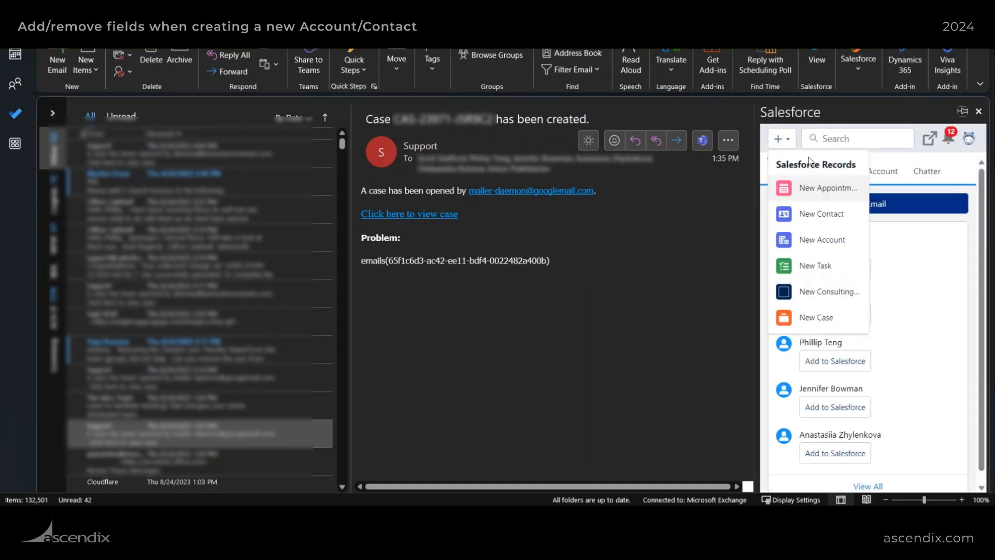
mouse_move(816, 317)
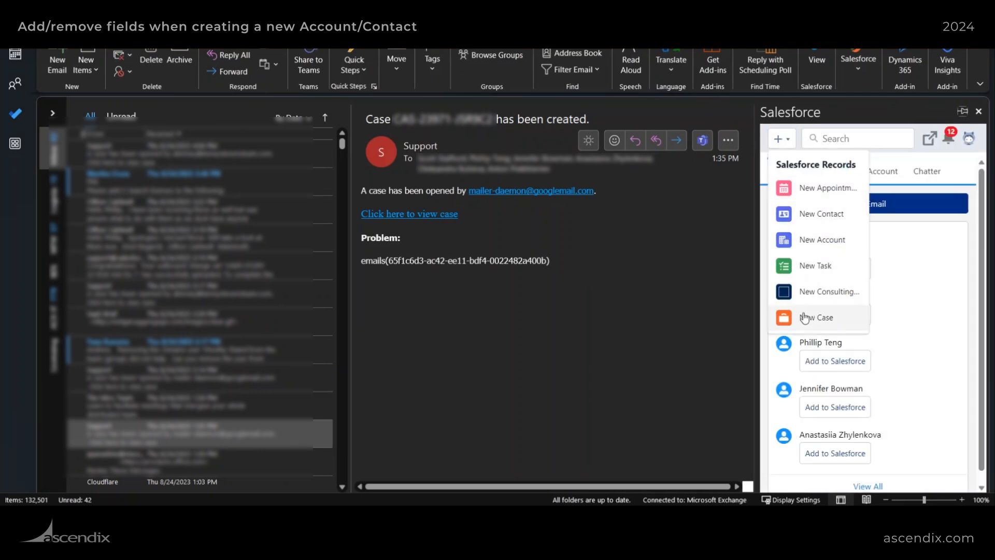
mouse_move(810, 298)
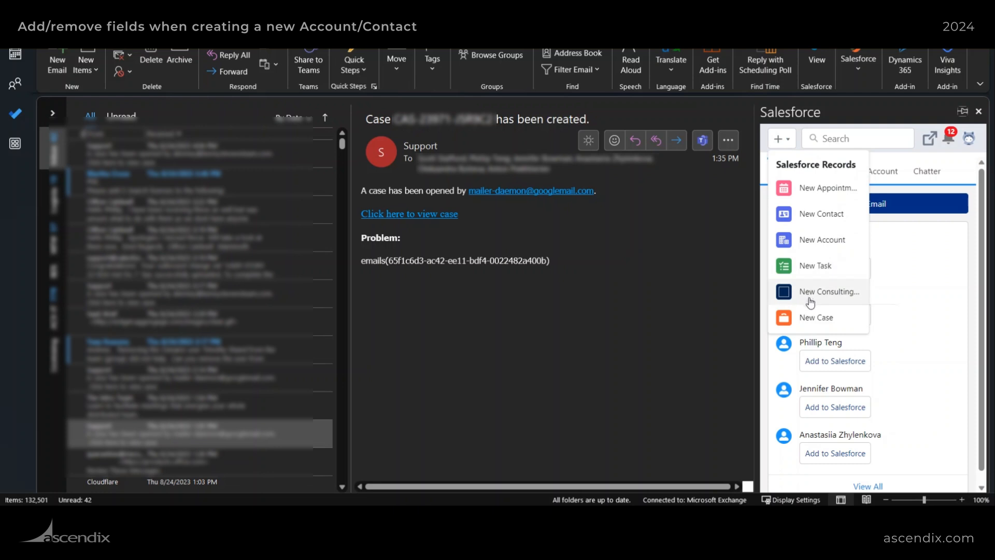
click(828, 291)
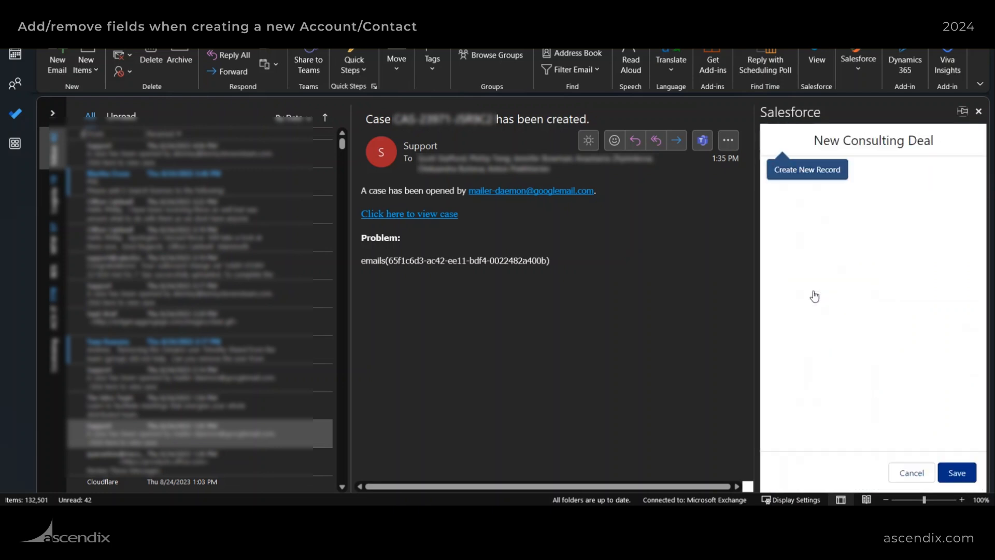
click(806, 169)
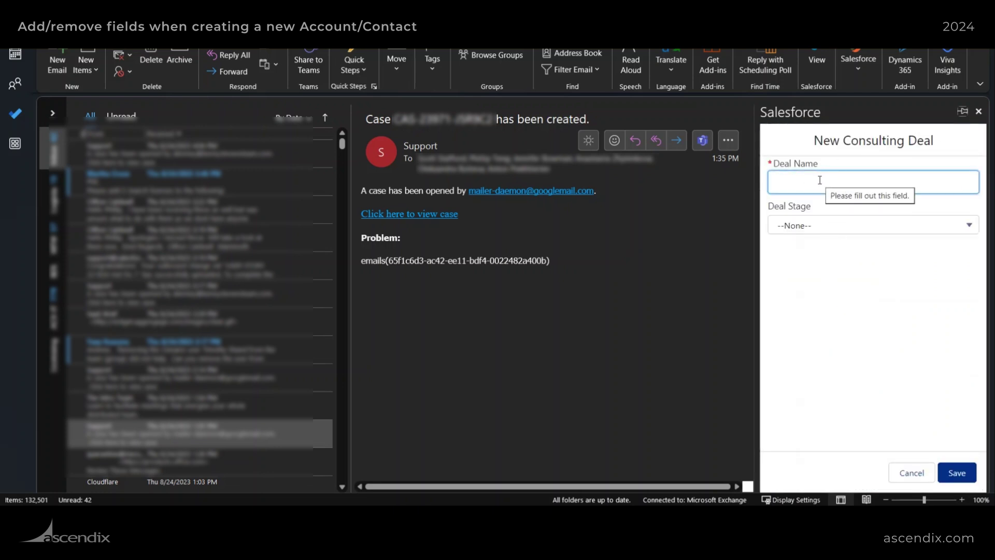
click(872, 225)
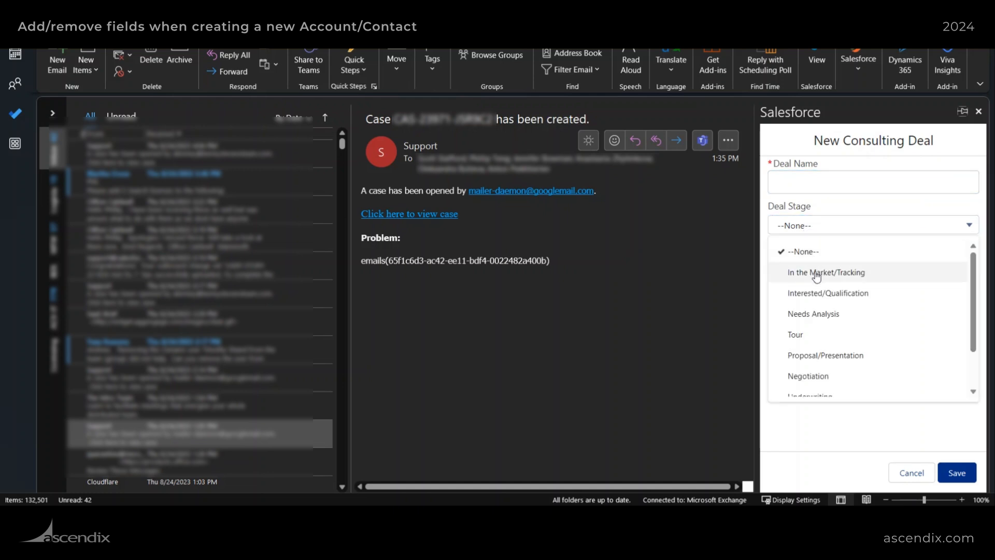
click(825, 272)
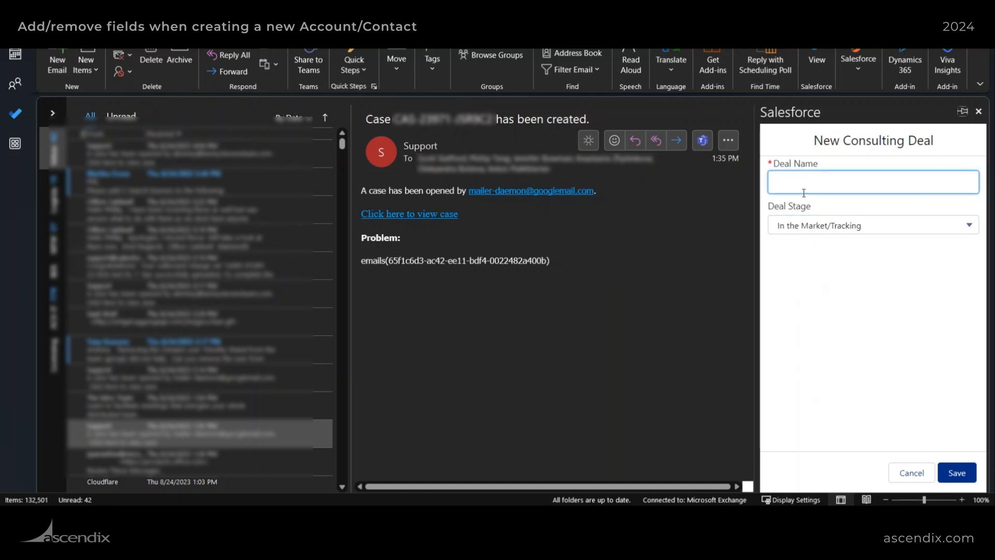
mouse_move(839, 290)
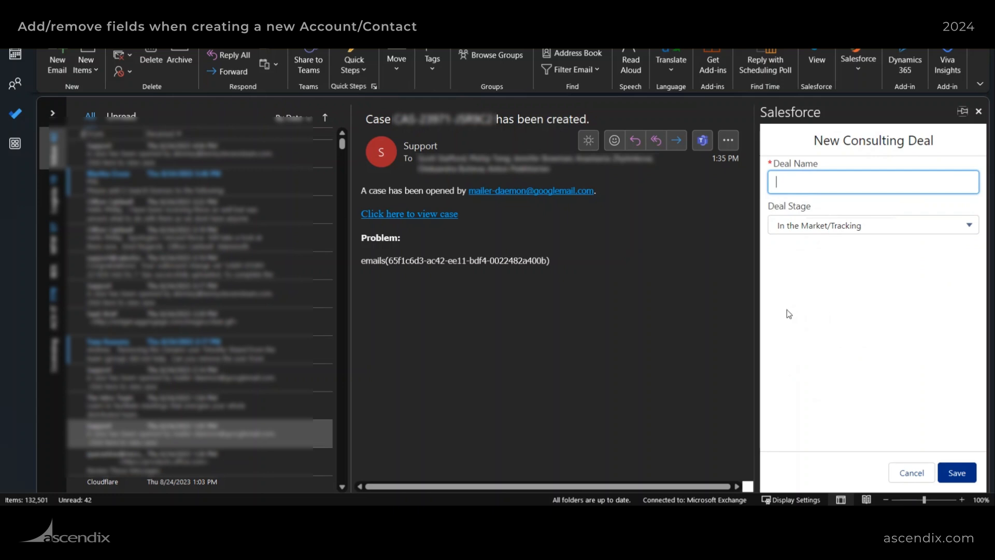
mouse_move(698, 465)
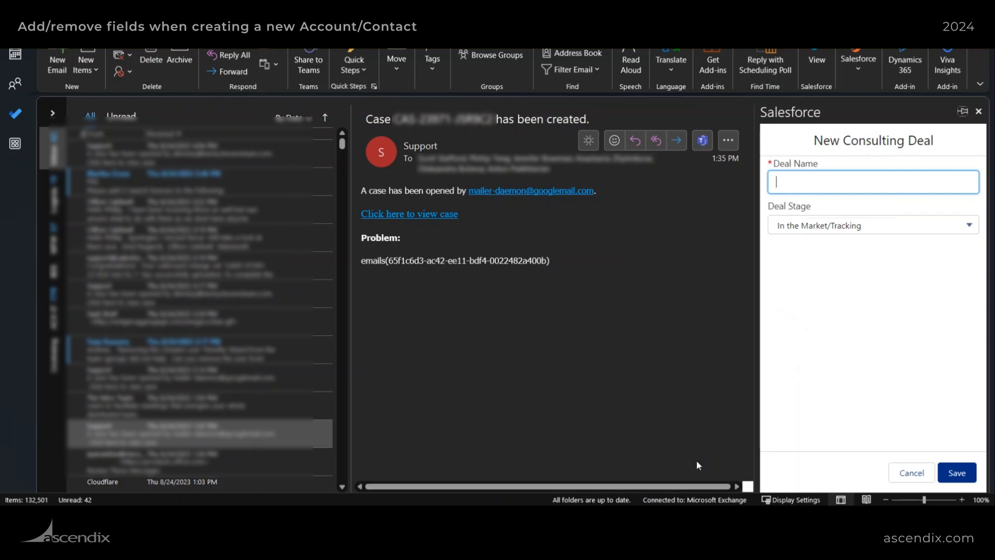
mouse_move(490, 64)
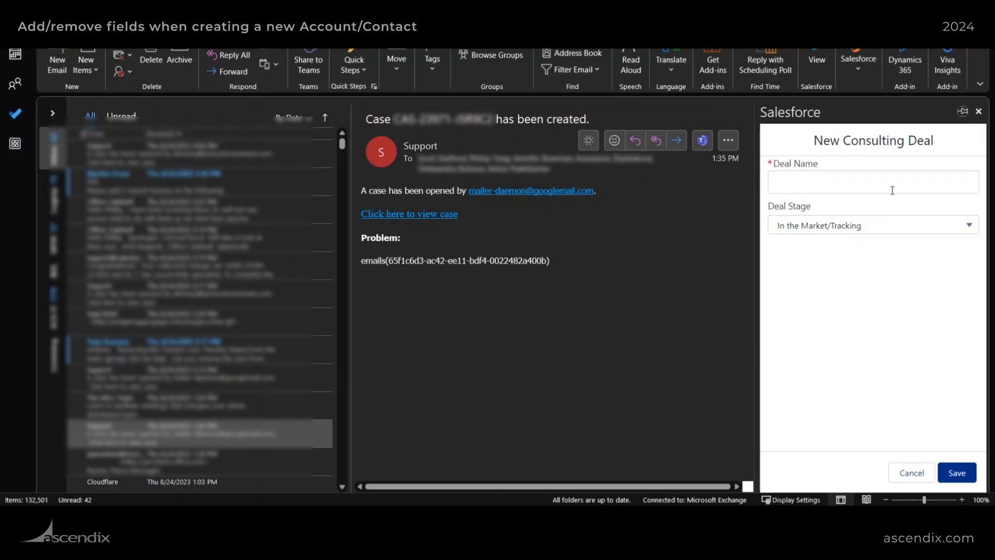
mouse_move(703, 255)
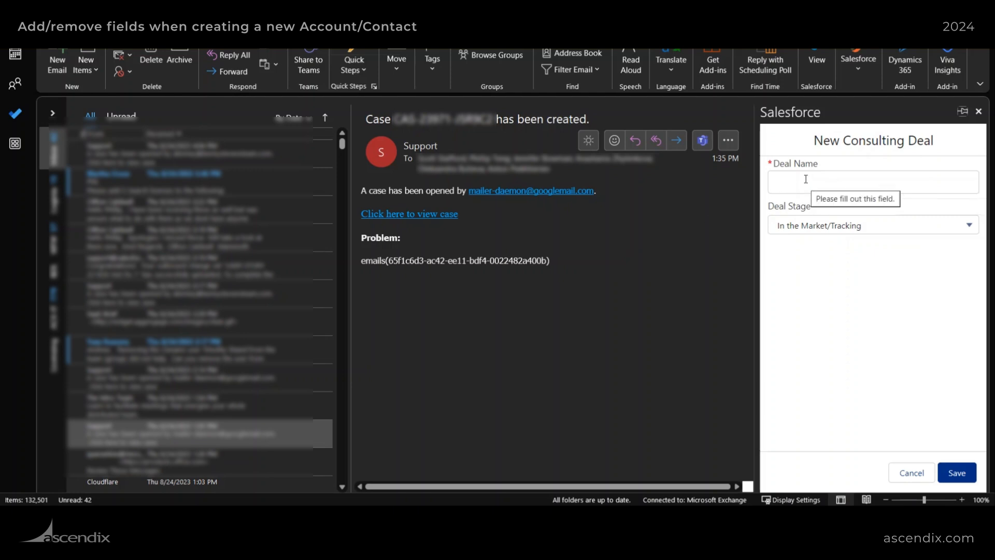
mouse_move(698, 472)
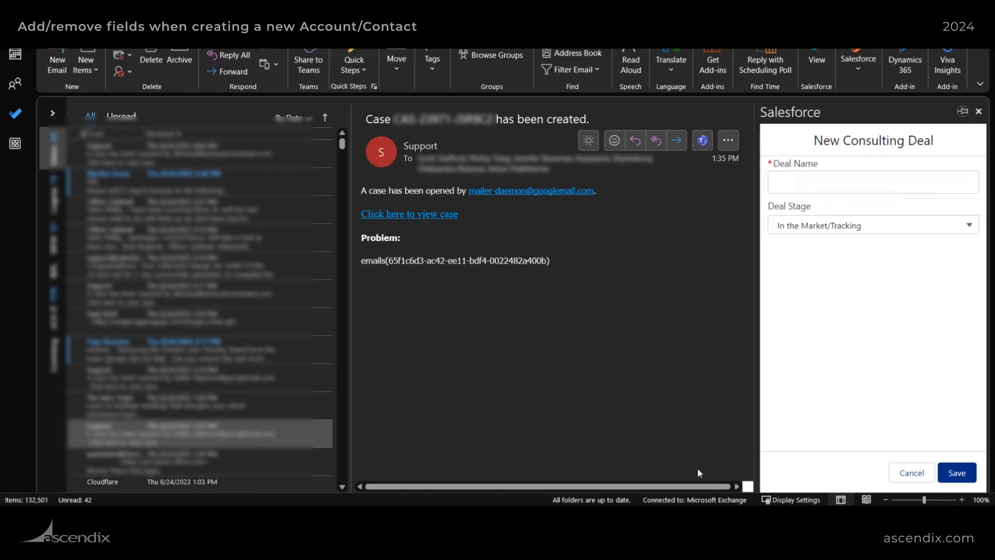
mouse_move(656, 388)
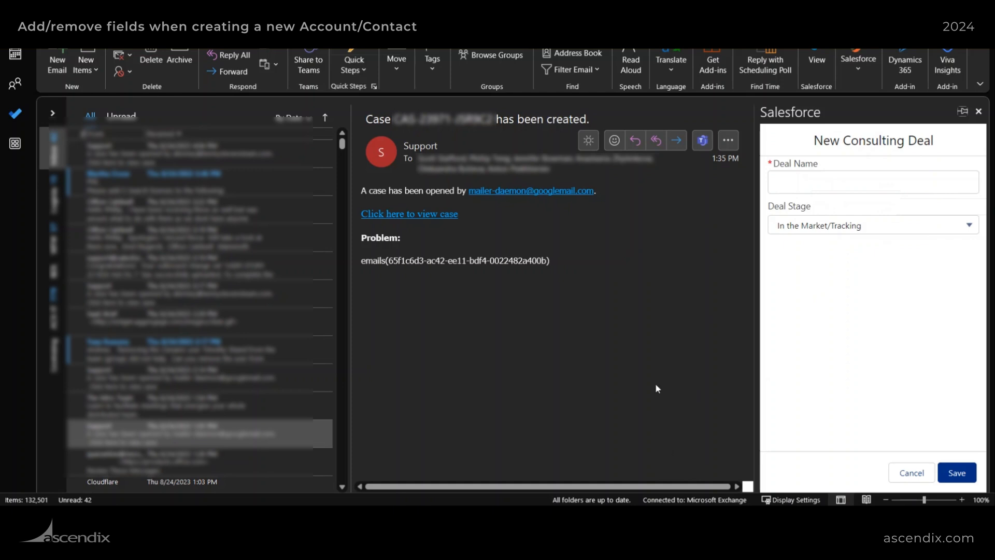
mouse_move(837, 260)
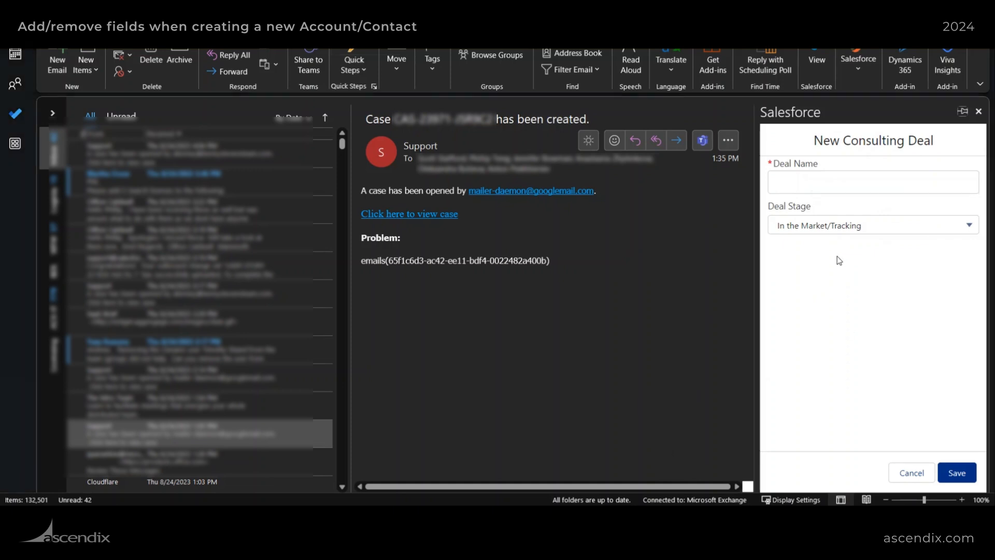
mouse_move(407, 96)
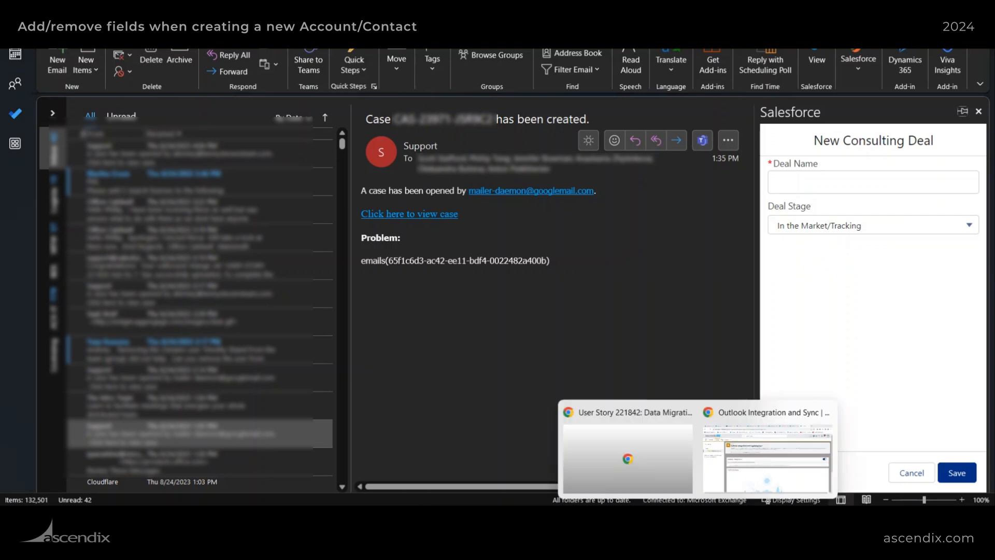
Step: In Setup's Global Actions list, view the layout of the New Consulting Deal action
click(766, 451)
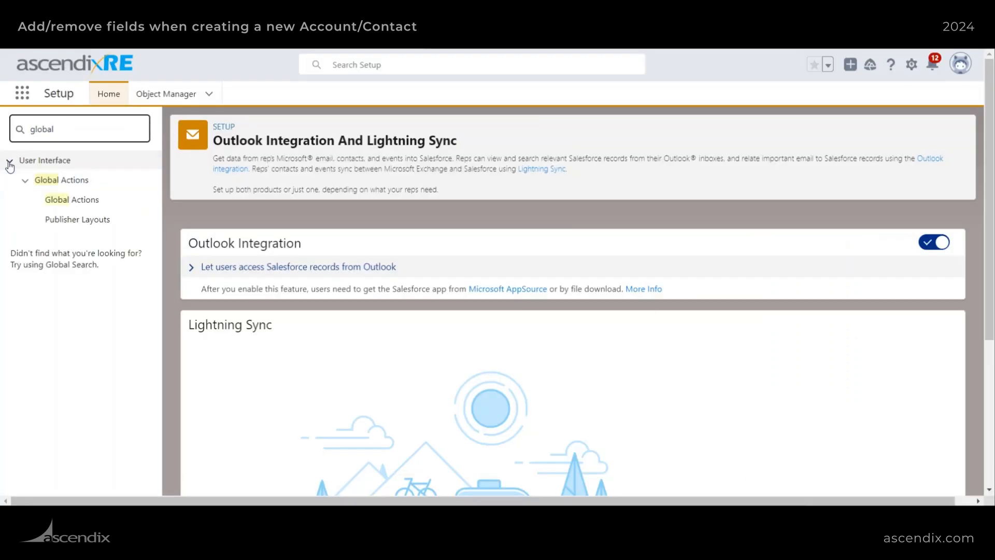
click(71, 199)
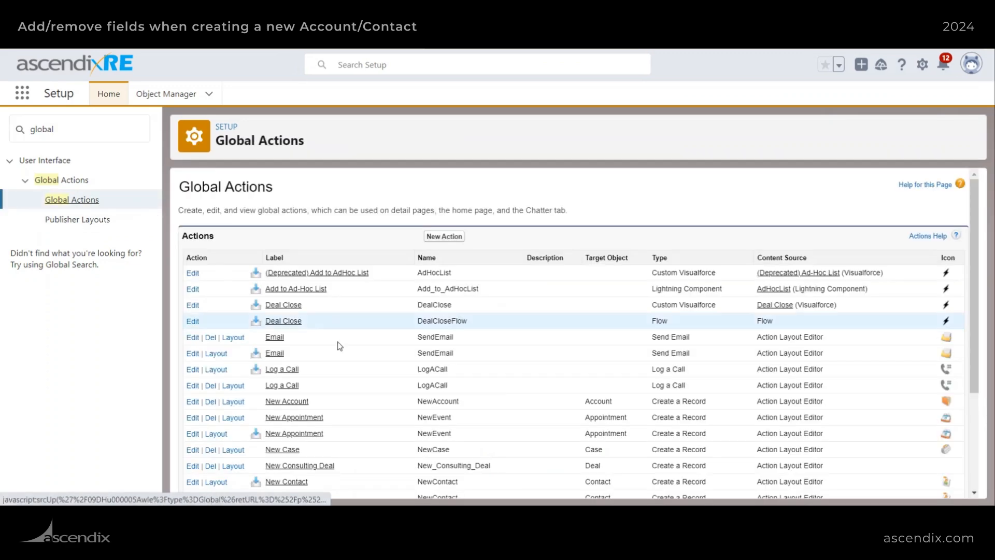
scroll(up, 3)
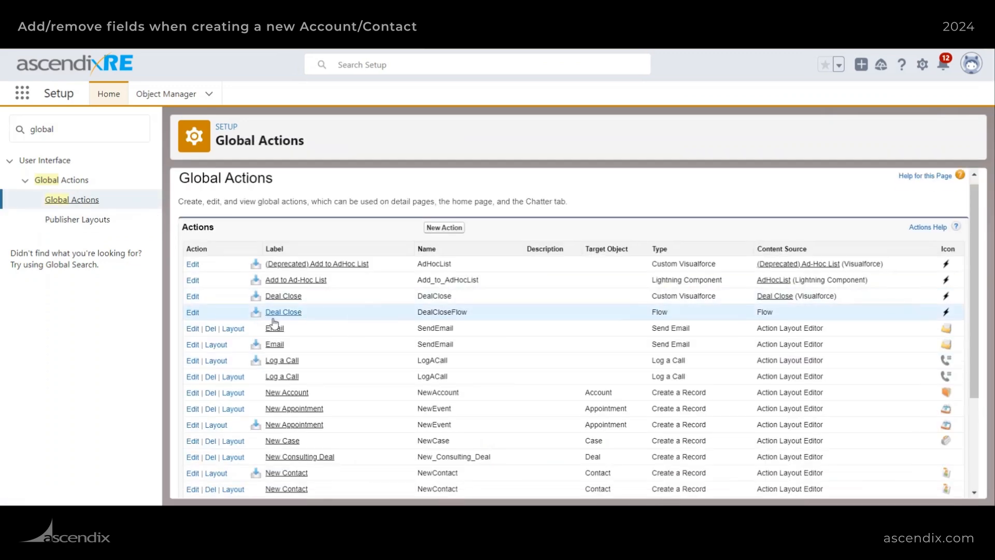
scroll(down, 3)
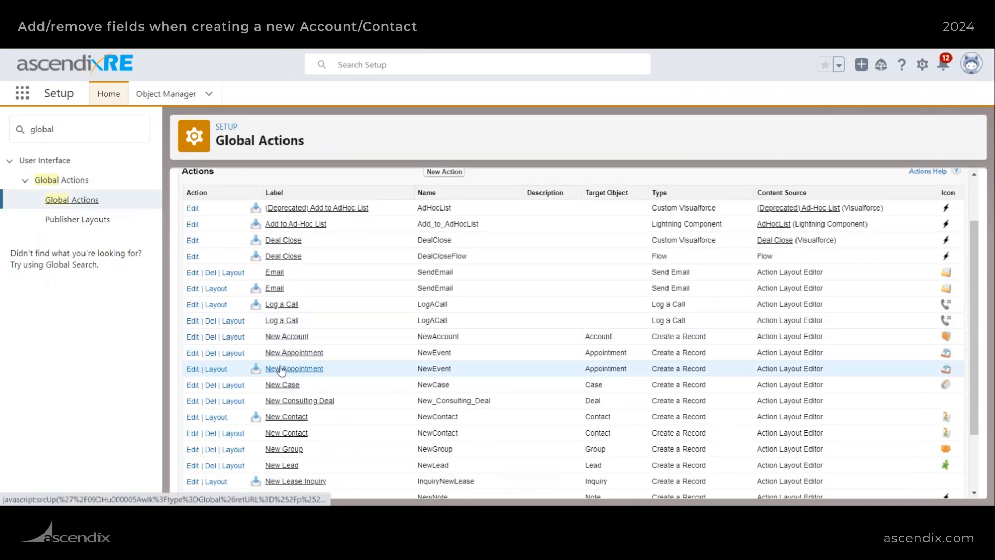
click(232, 401)
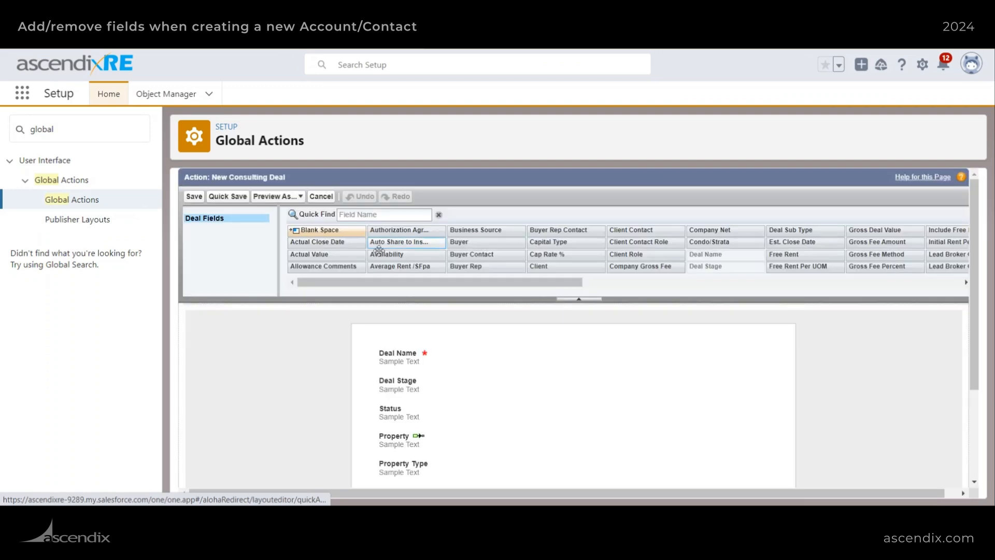
scroll(down, 3)
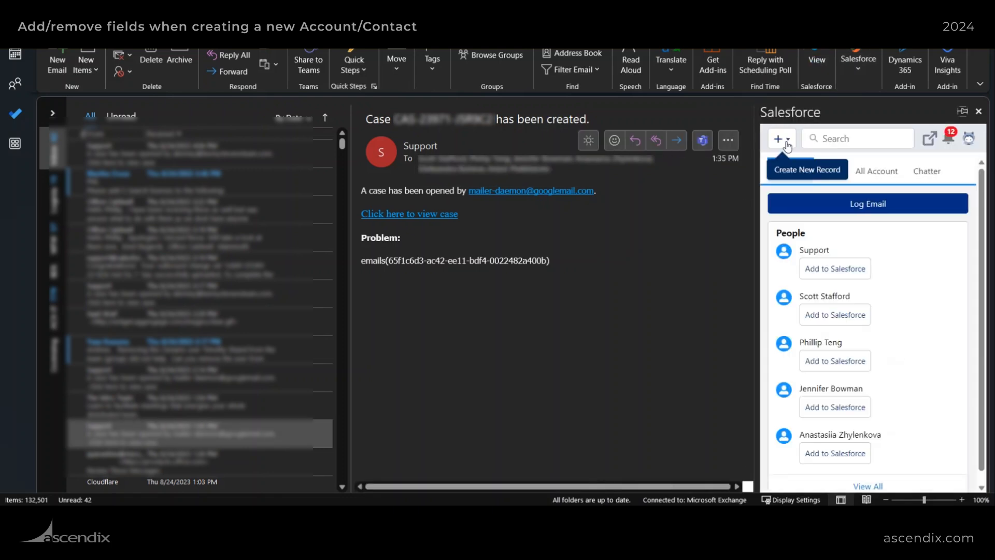
Step: Reopen the New Consulting Deal form to see Deal Name, Deal Stage, Actual Value, Buyer and Buyer Contact fields
click(781, 138)
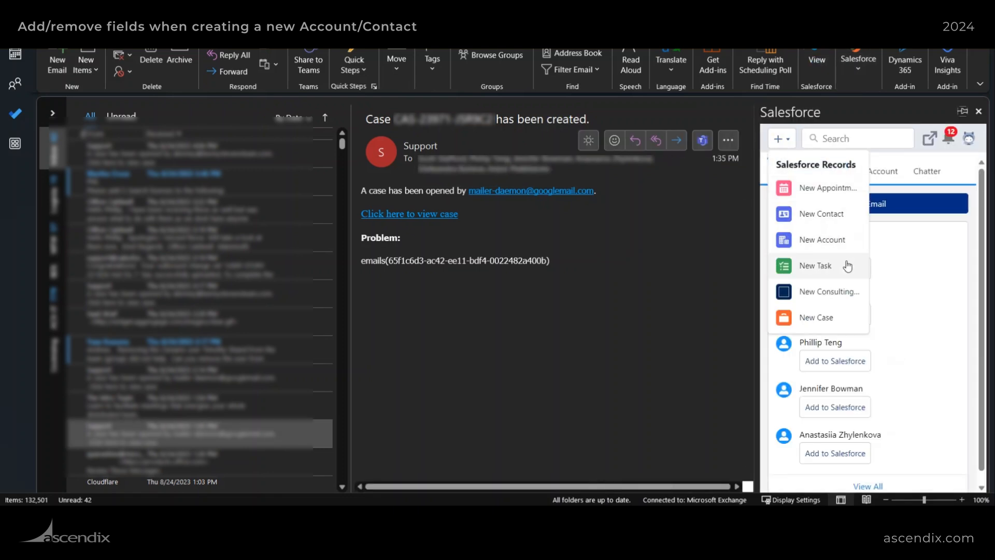
click(829, 292)
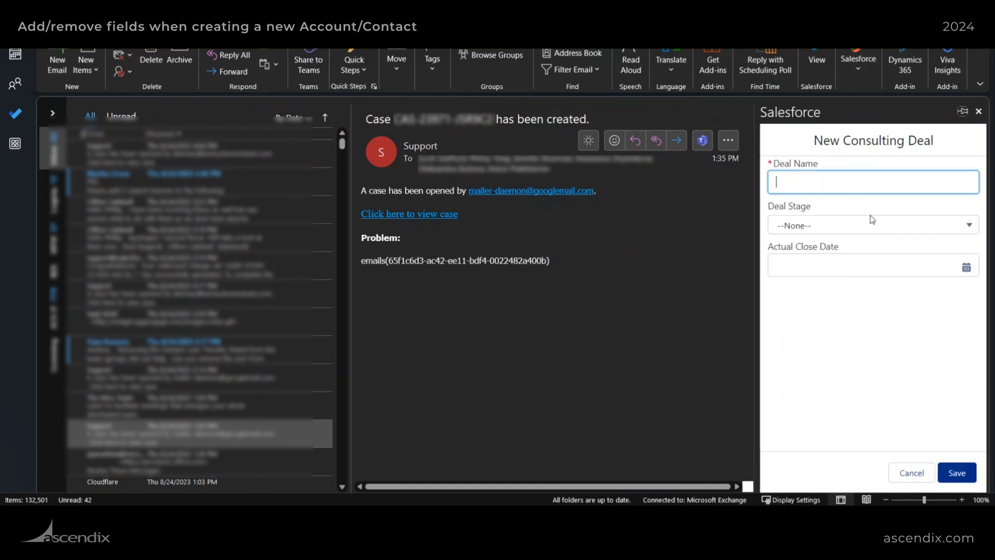
click(911, 472)
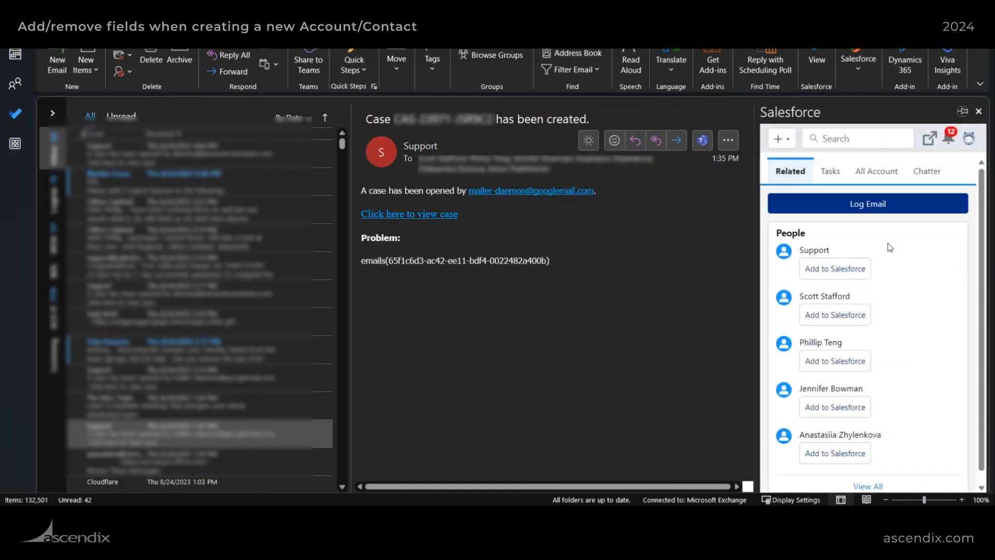
click(781, 138)
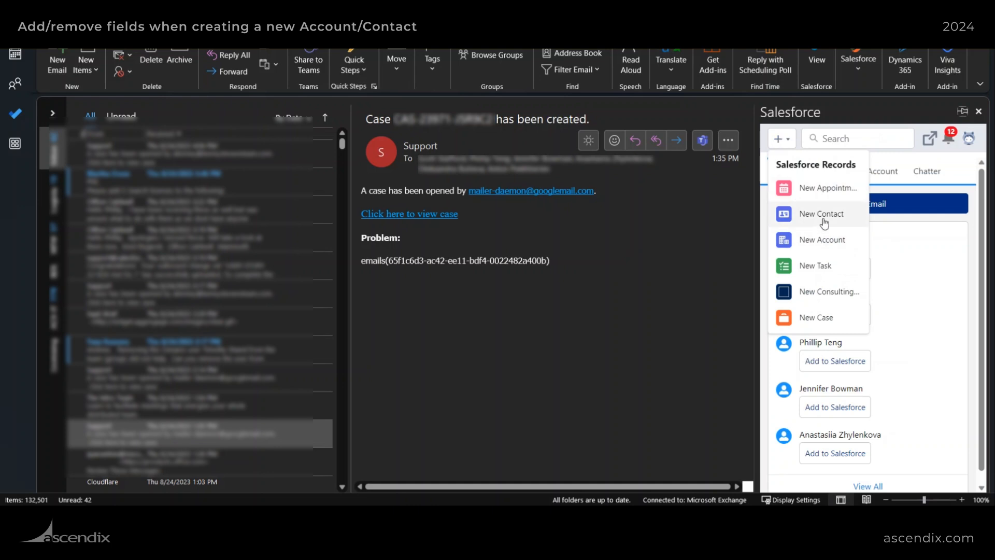
click(828, 291)
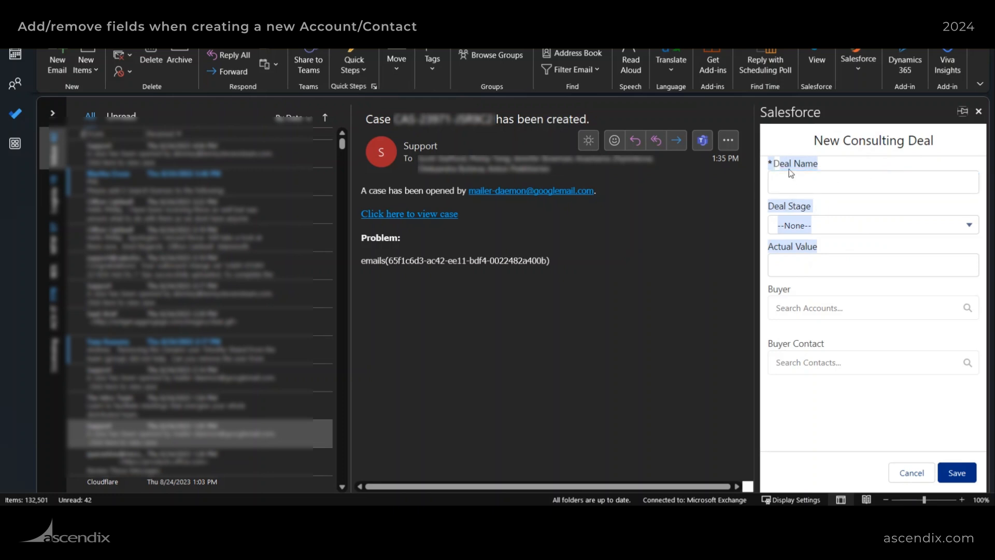
mouse_move(812, 356)
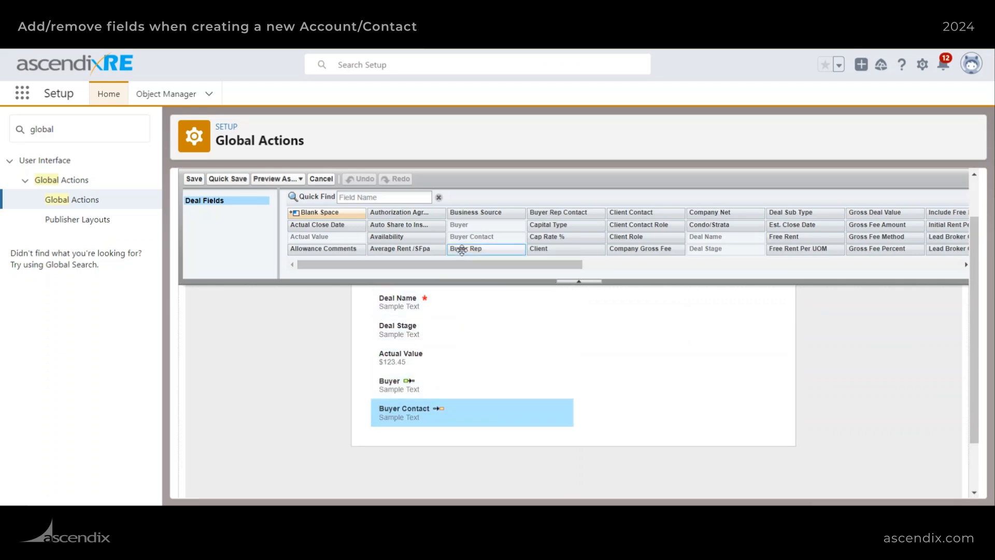
mouse_move(485, 212)
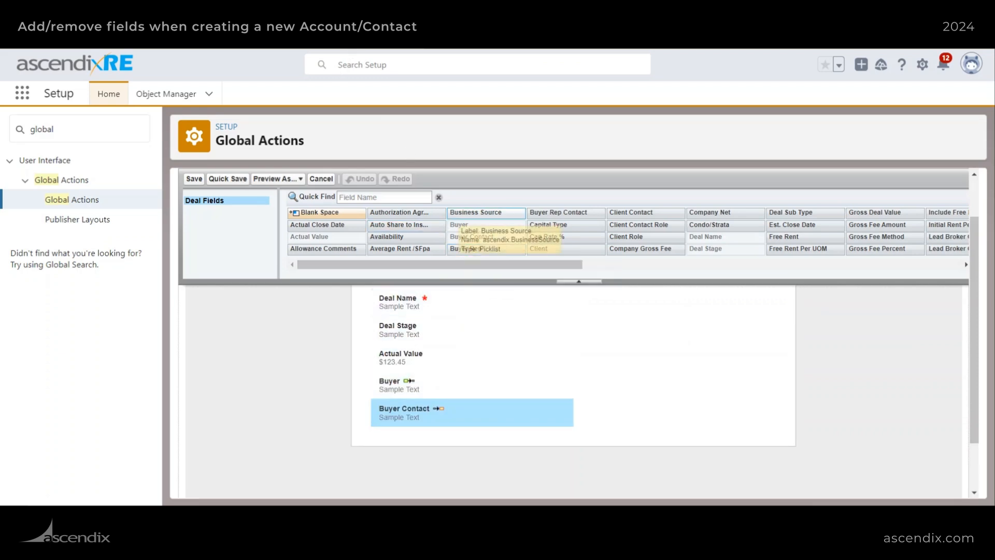